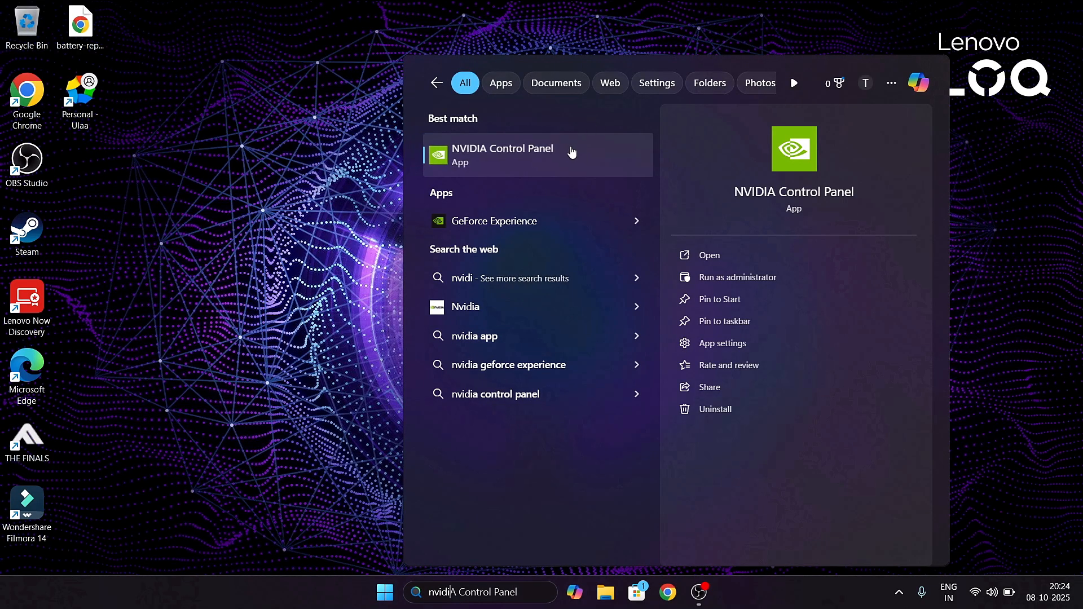
Launch NVIDIA Control Panel from the Start search best match
click(502, 154)
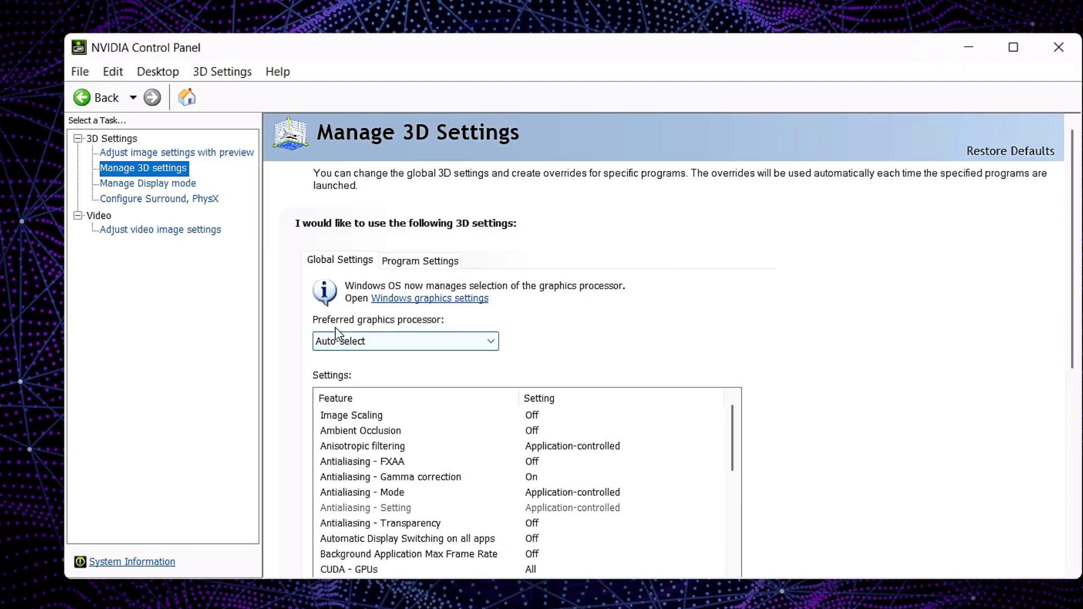
Set the global preferred graphics processor to High-performance NVIDIA processor
click(405, 341)
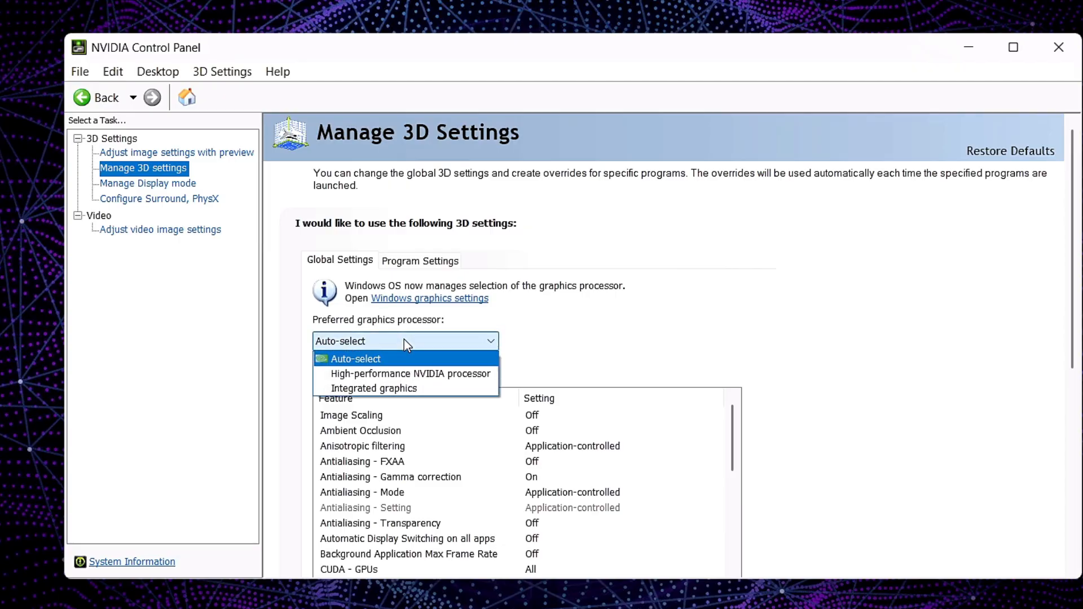
mouse_move(408, 373)
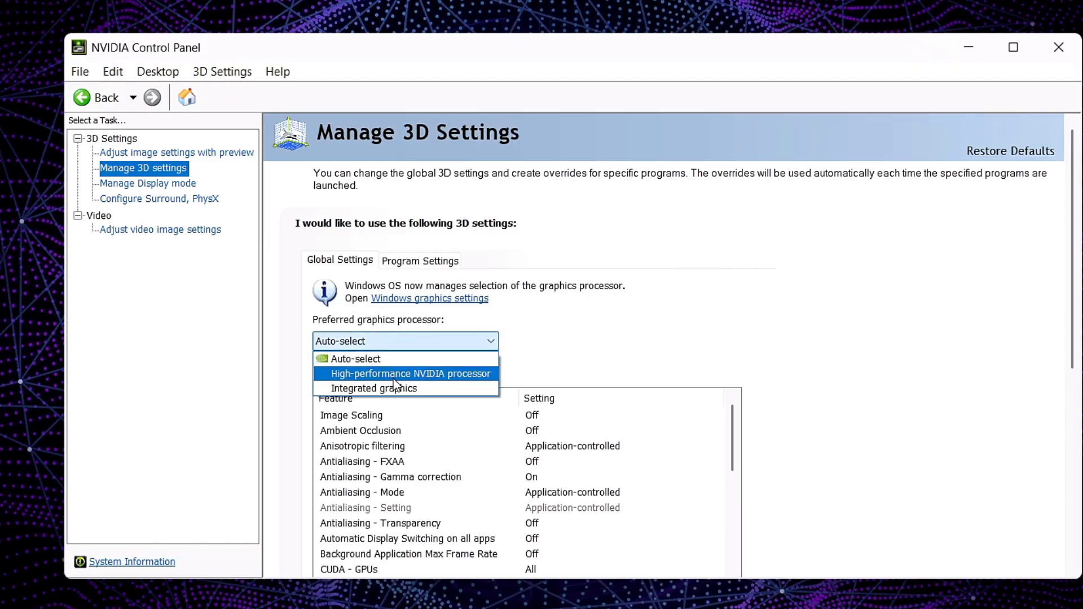
click(411, 373)
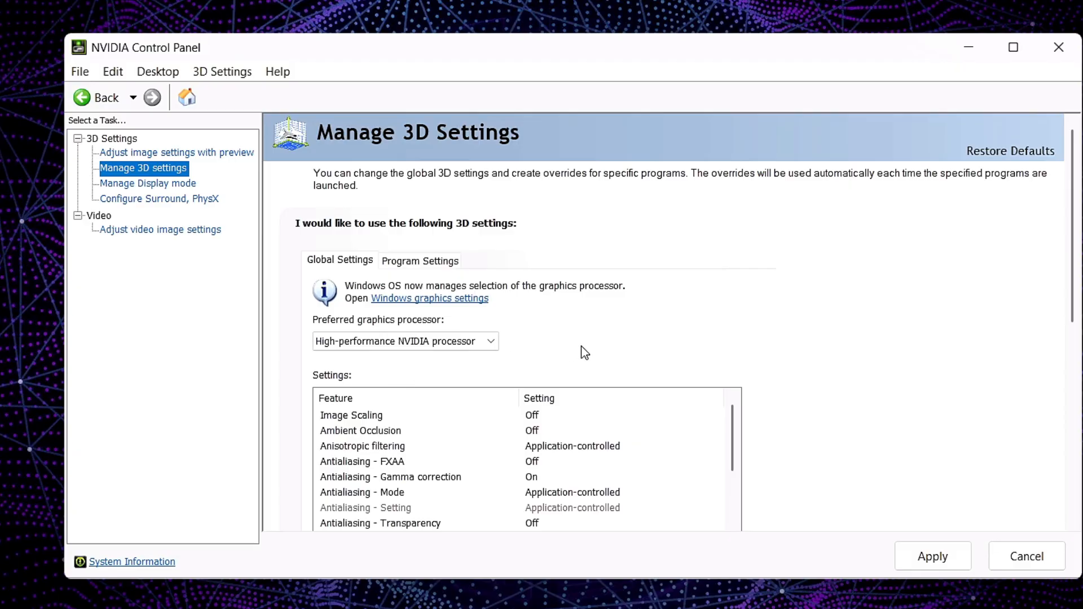
mouse_move(594, 355)
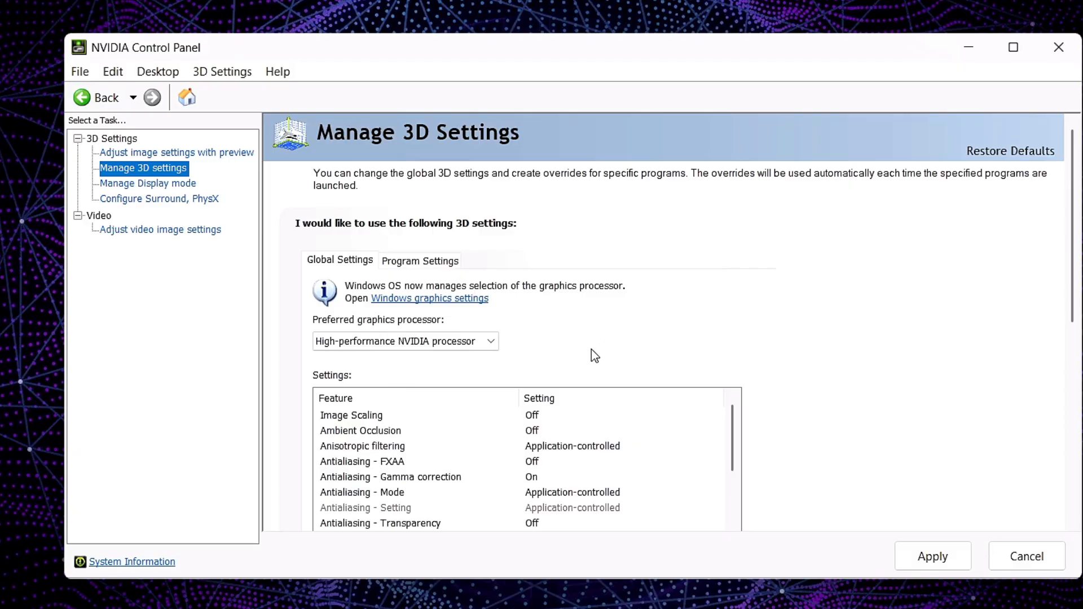
click(932, 556)
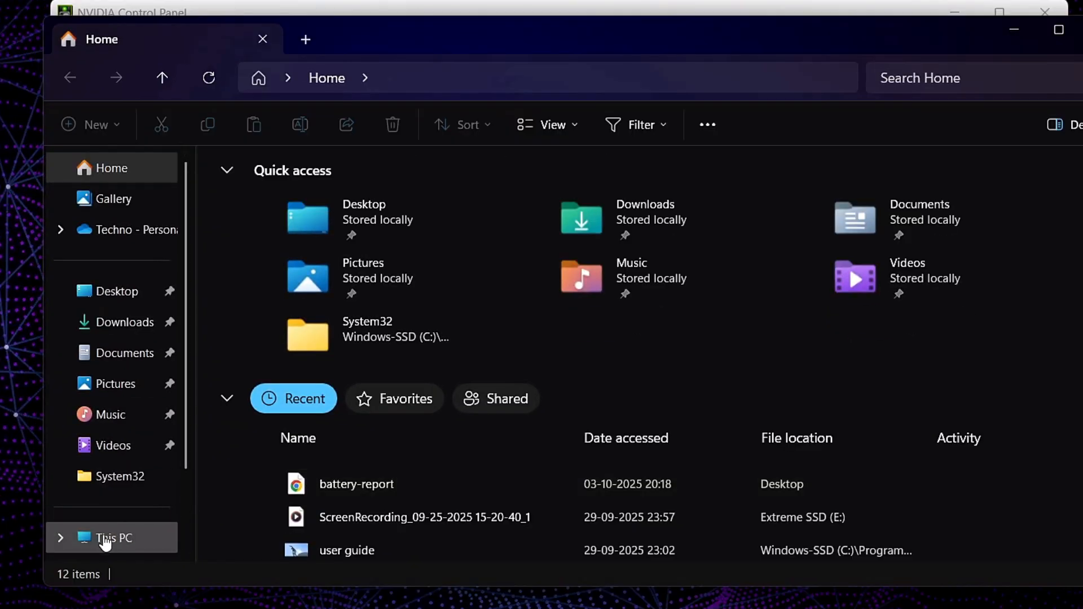
Browse This PC into the Windows-SSD (C:) drive and show hidden items
click(113, 538)
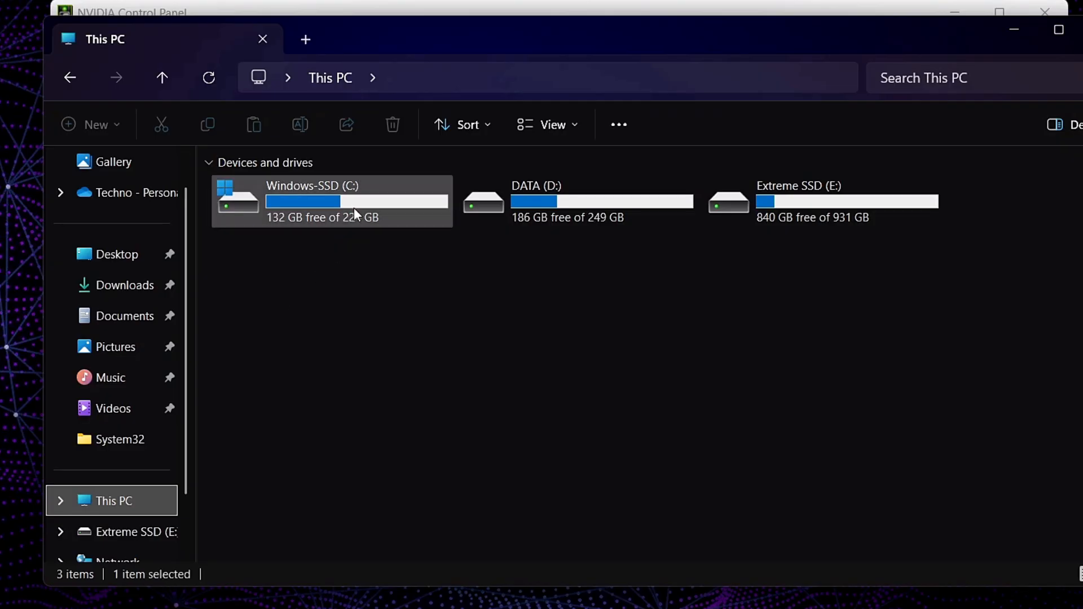
double_click(334, 201)
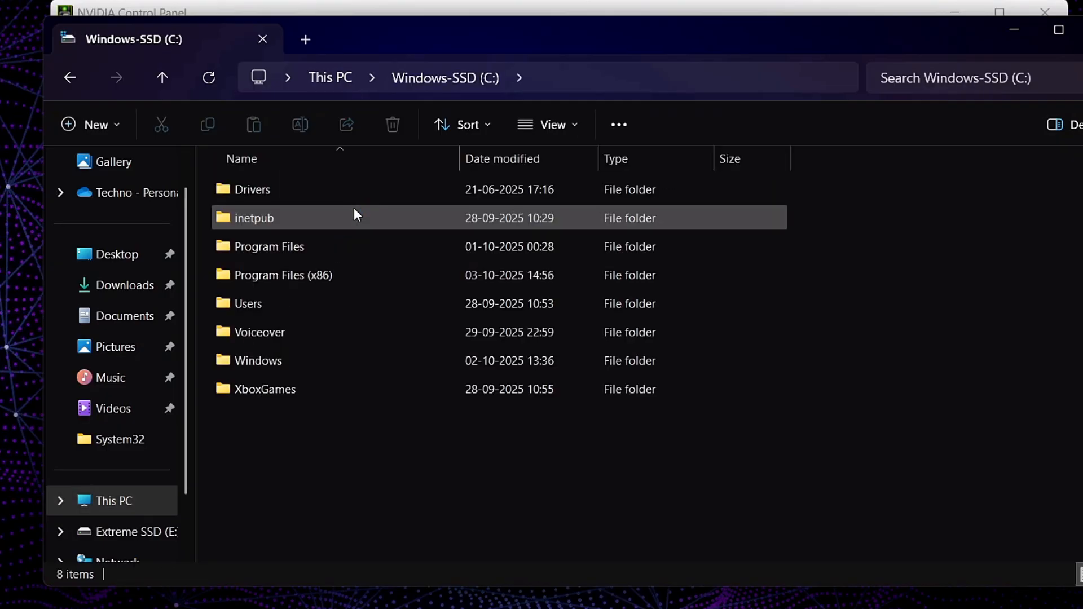
mouse_move(582, 127)
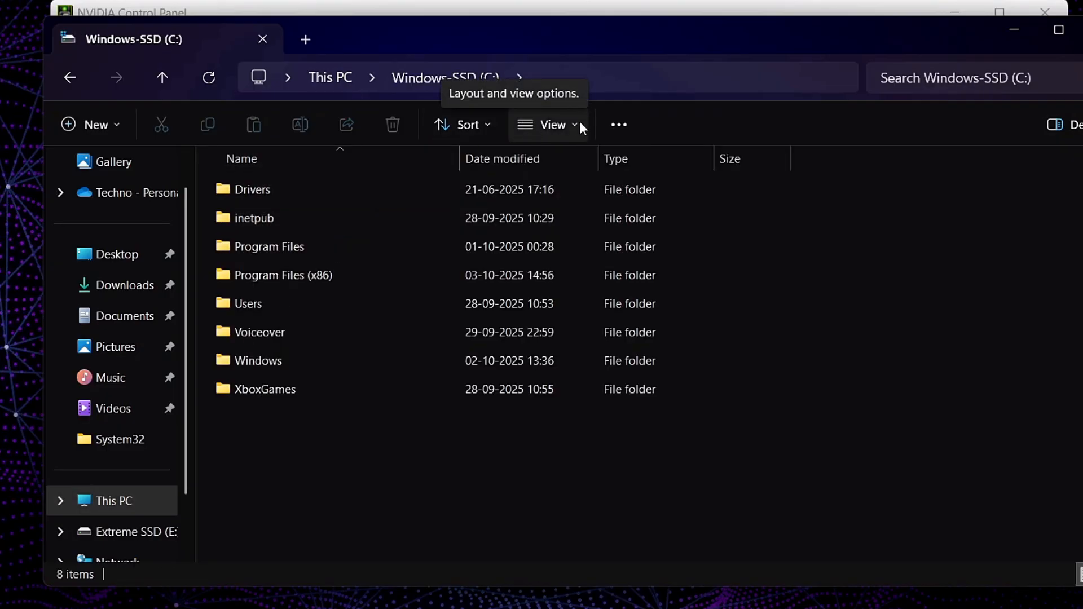
click(553, 124)
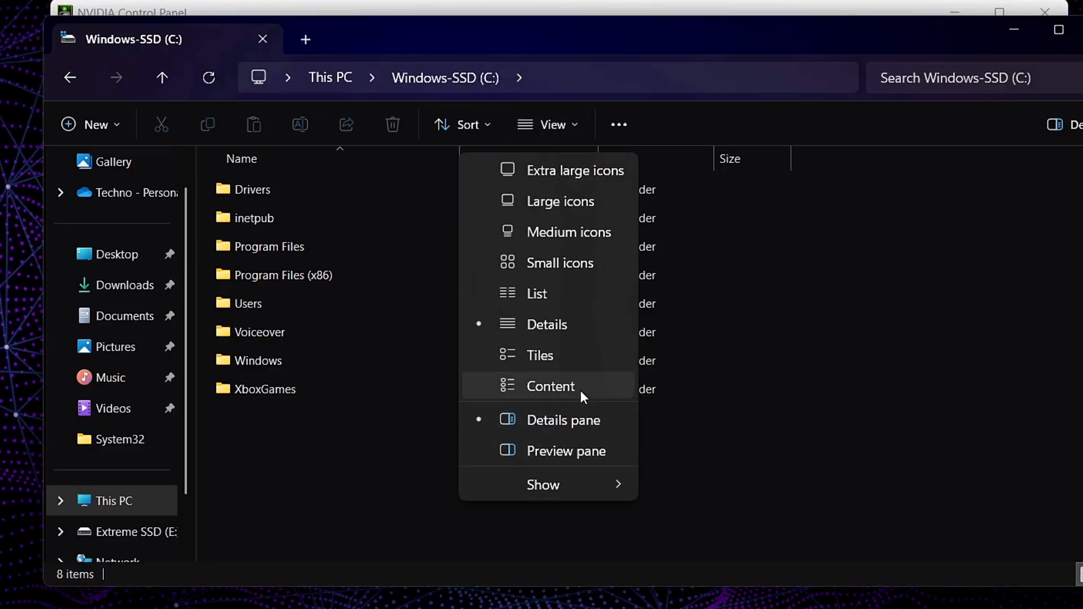
click(543, 485)
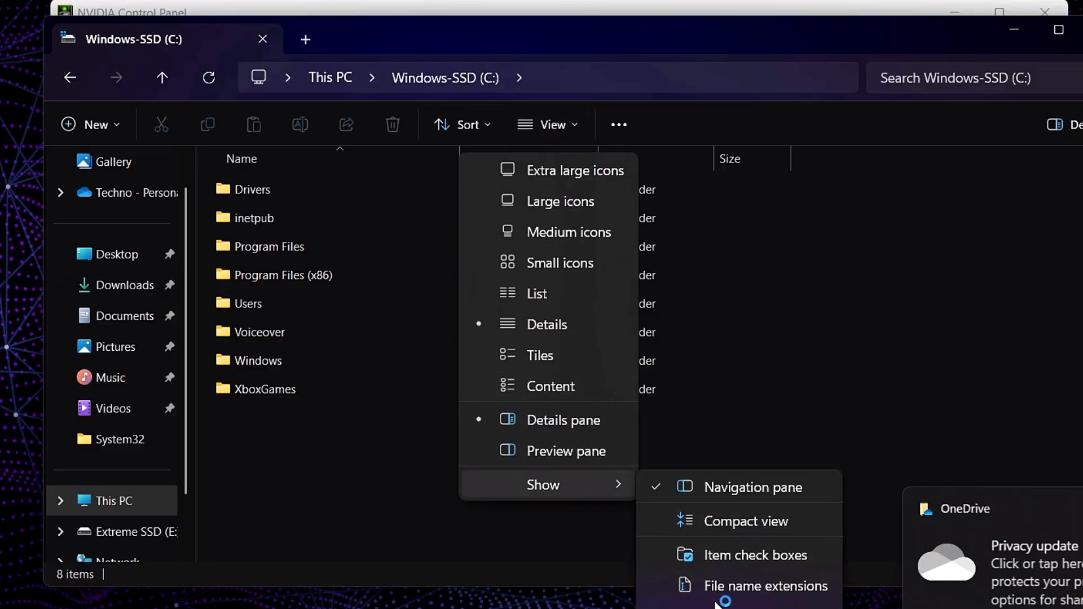
click(765, 587)
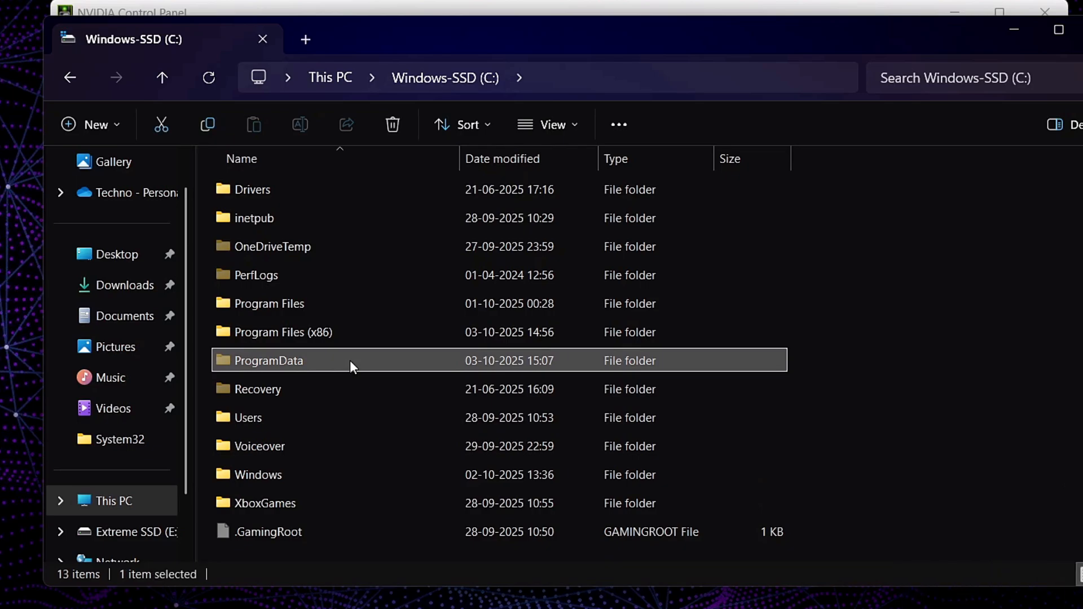
Navigate into ProgramData's NVIDIA Corporation folder and select the Drs folder
double_click(269, 361)
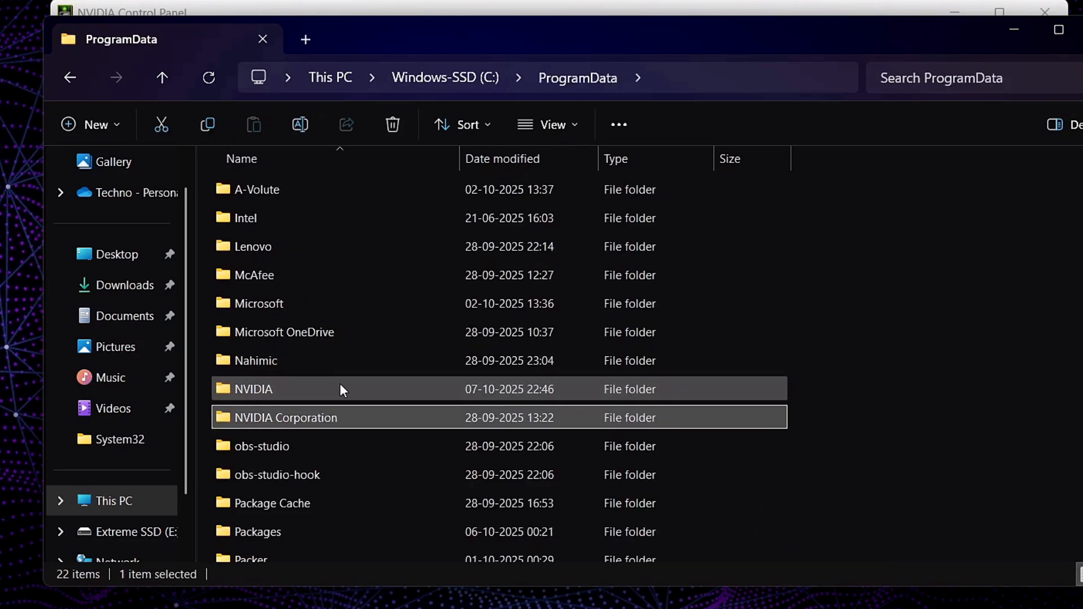
double_click(287, 417)
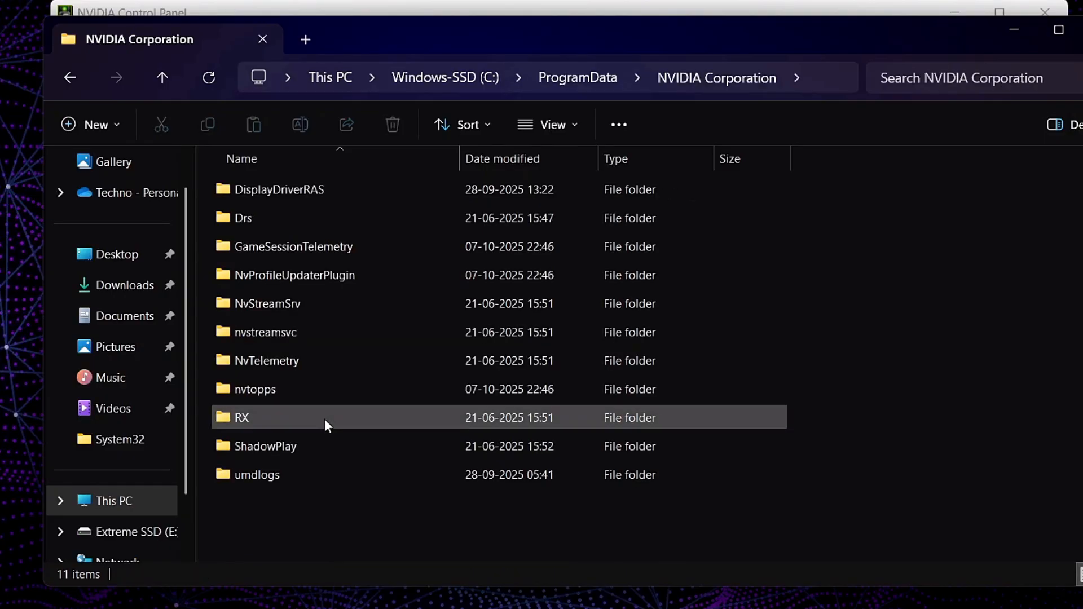
click(244, 218)
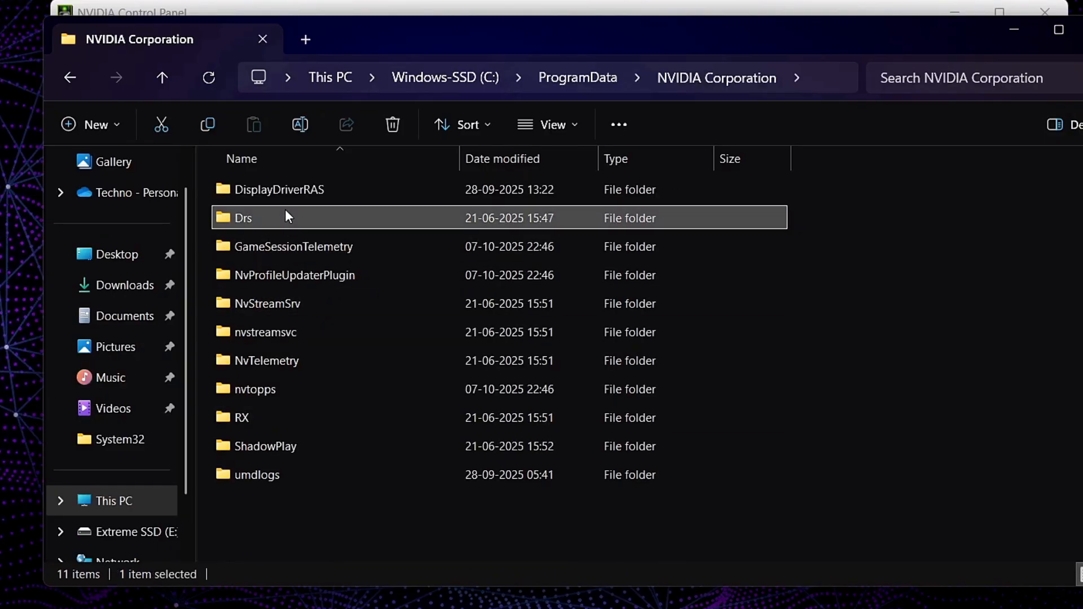
mouse_move(309, 225)
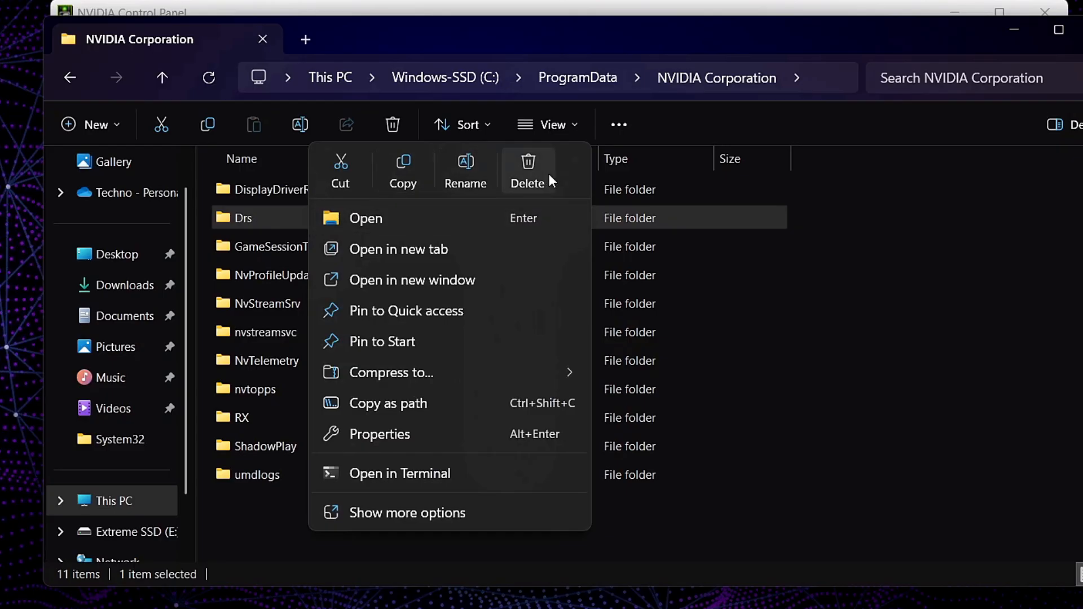
mouse_move(538, 178)
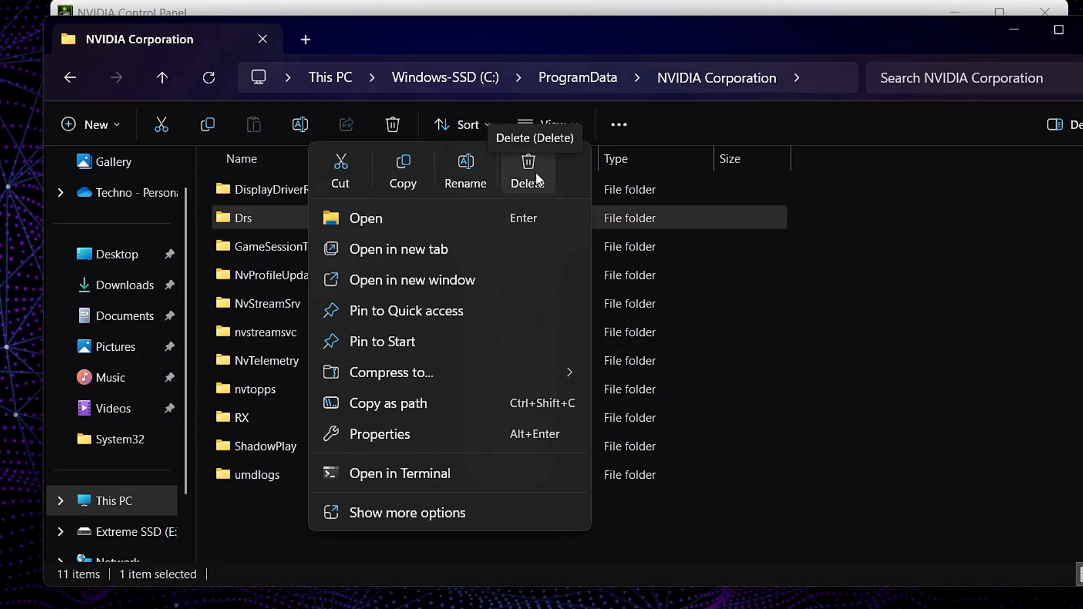
mouse_move(691, 521)
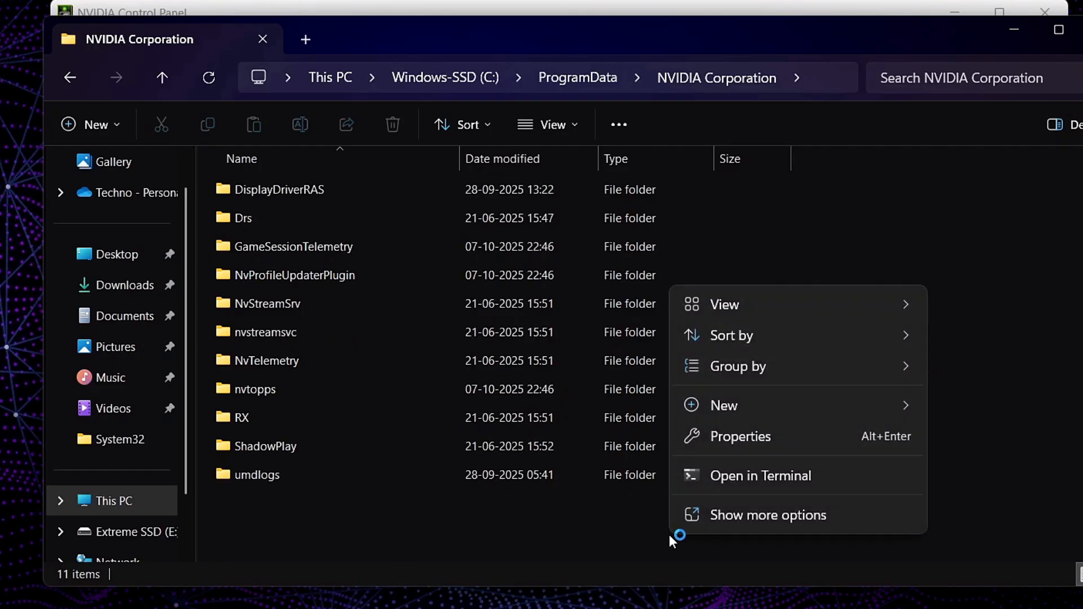
click(243, 218)
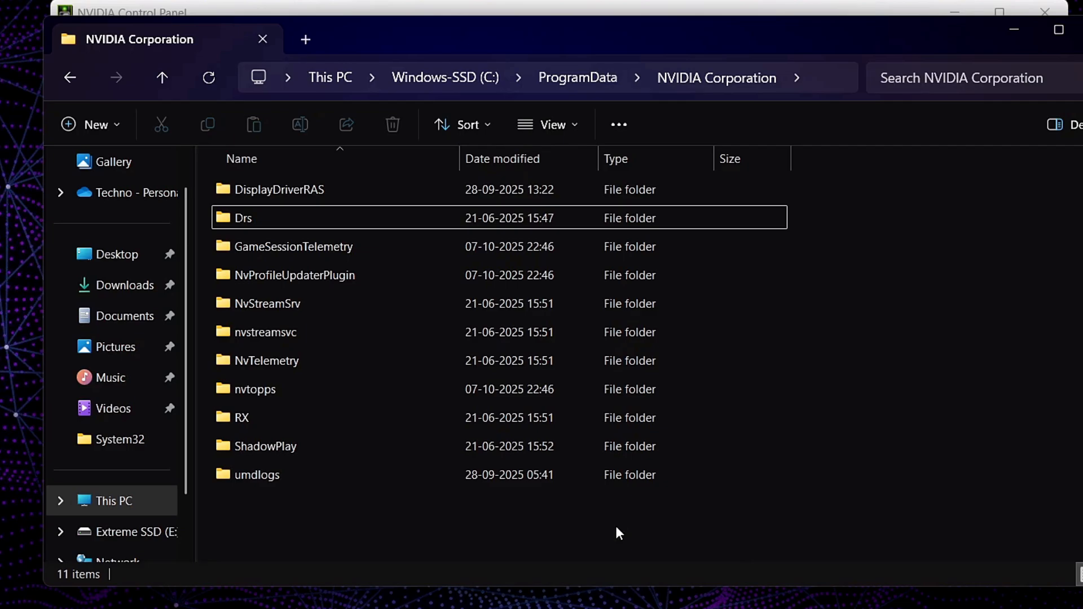
Create a new folder named Drs inside the NVIDIA Corporation folder
right_click(618, 533)
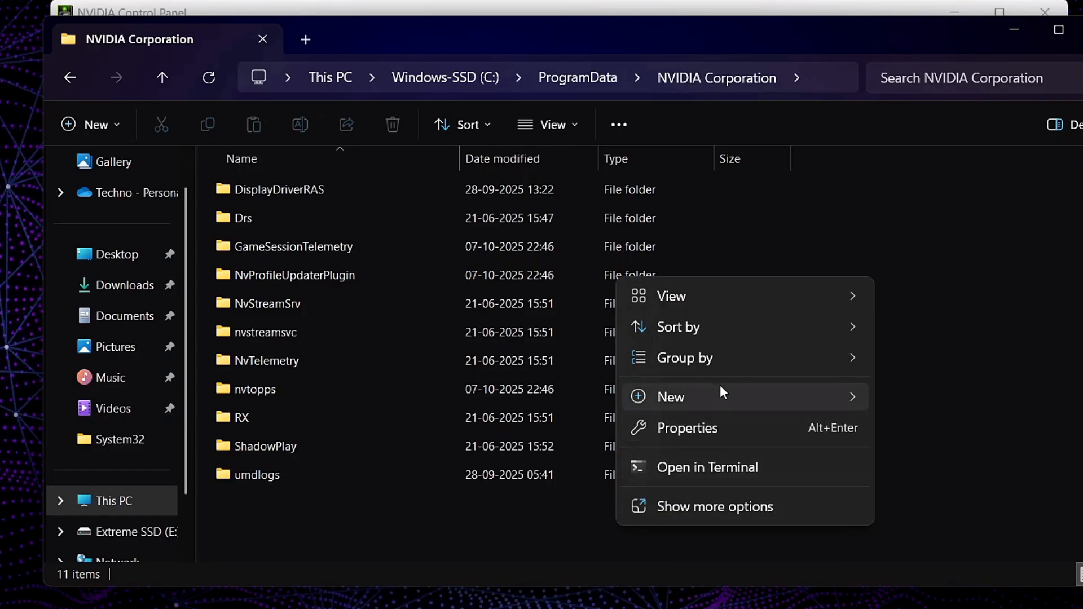
click(670, 397)
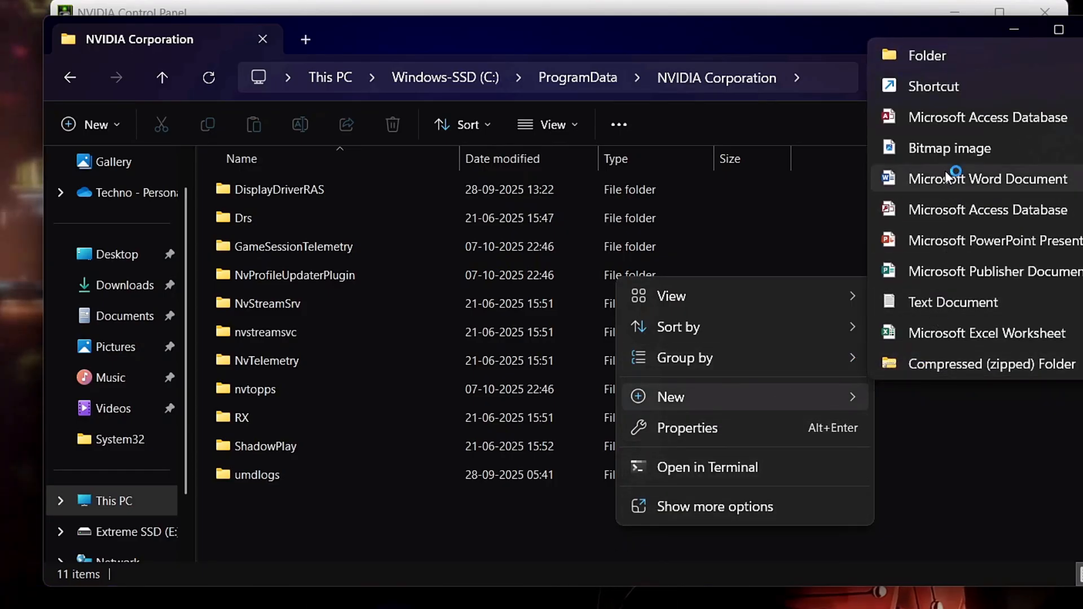
click(927, 54)
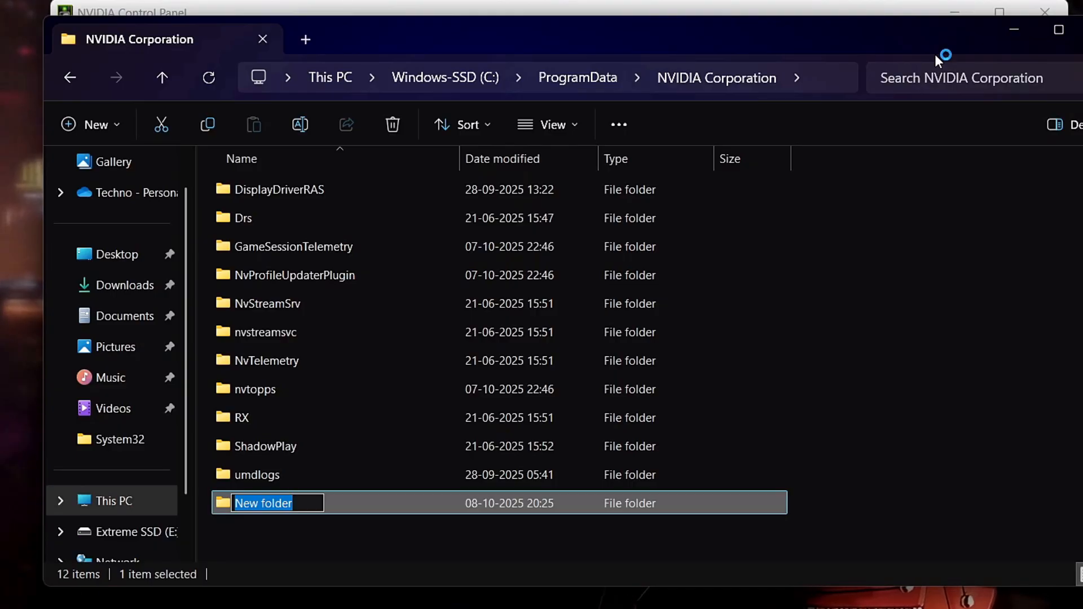
text(Drs)
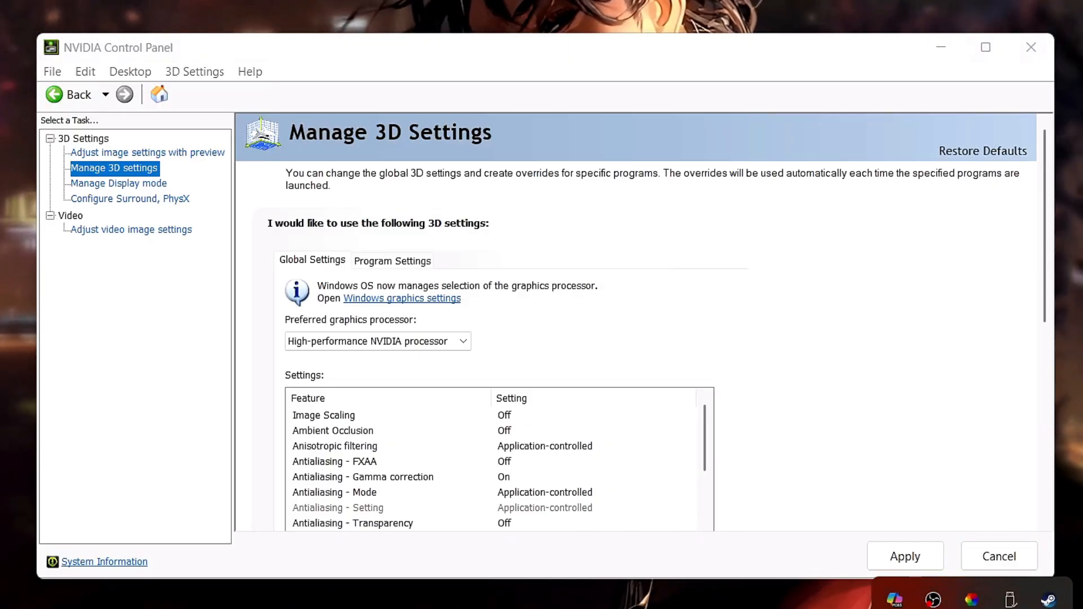
mouse_move(950, 422)
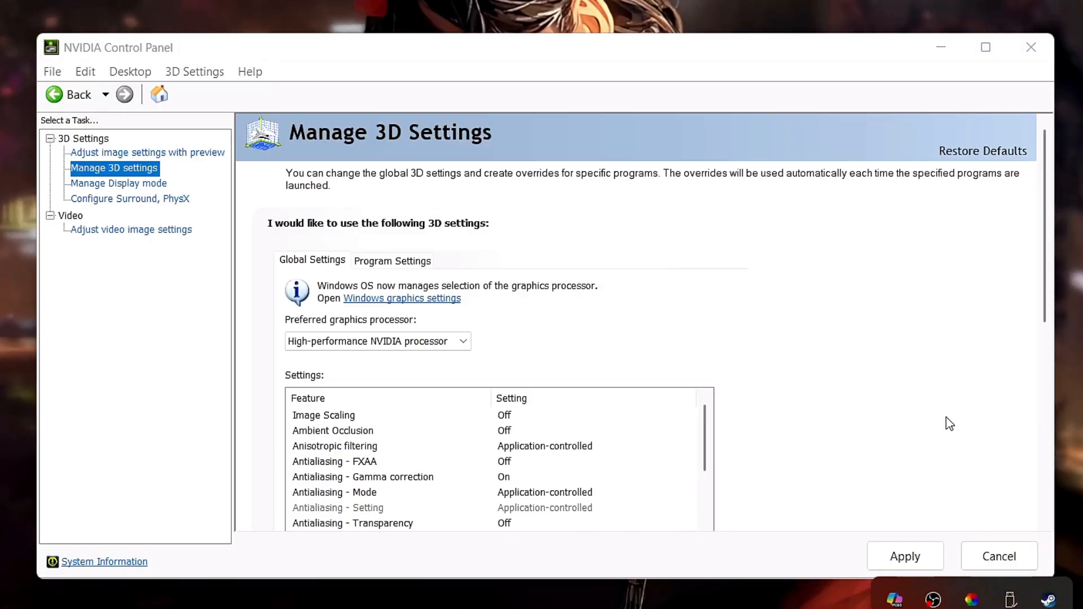
mouse_move(187, 200)
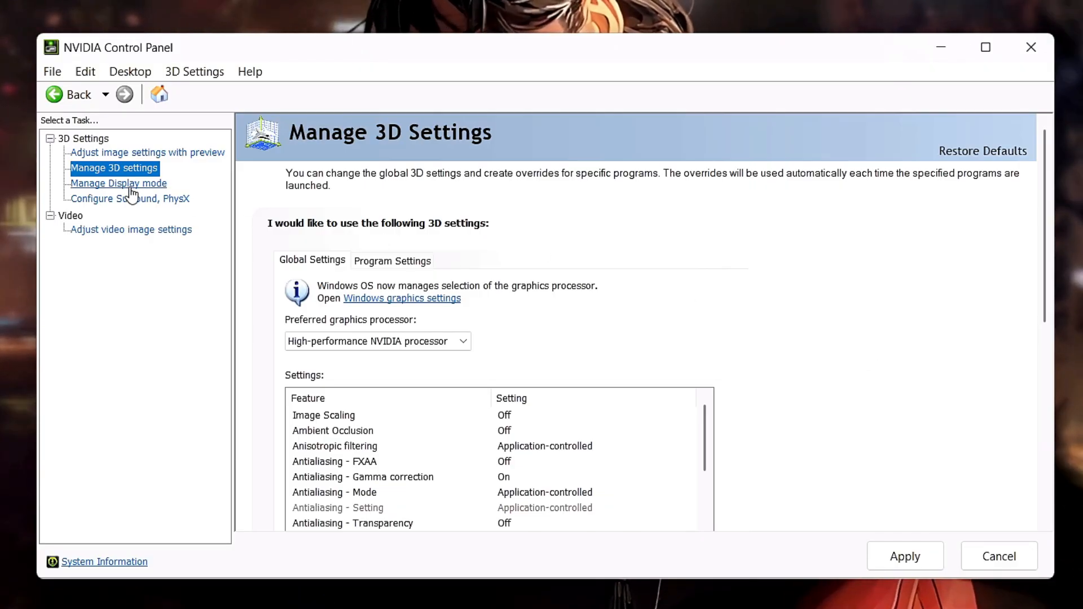
Select the Configure Surround, PhysX task in the Select a Task tree
click(131, 199)
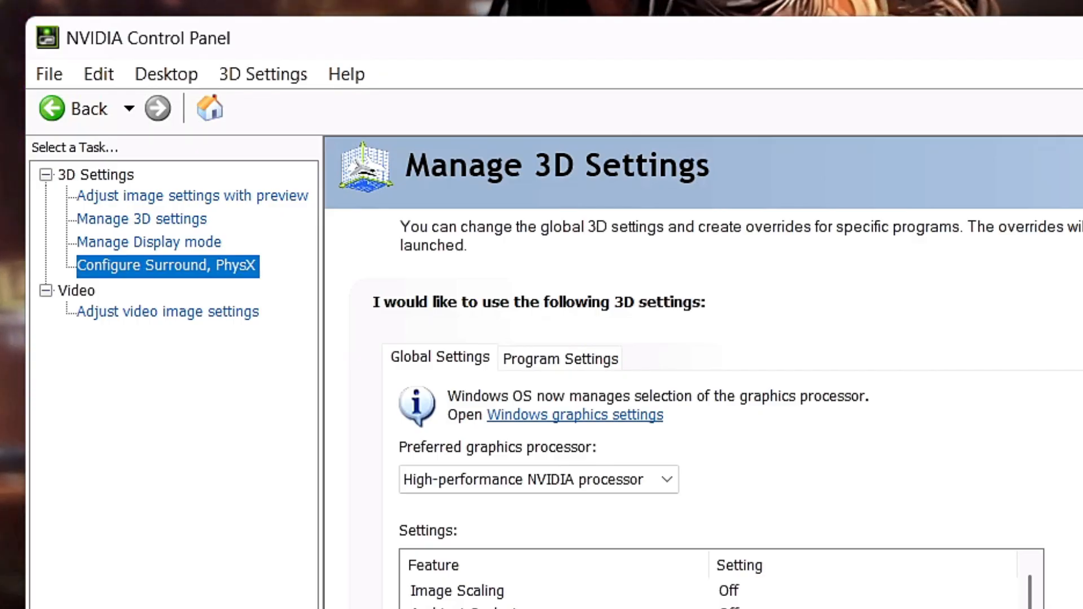
Keep PhysX on the NVIDIA GeForce RTX 3050 6GB Laptop GPU and close the control panel
click(165, 265)
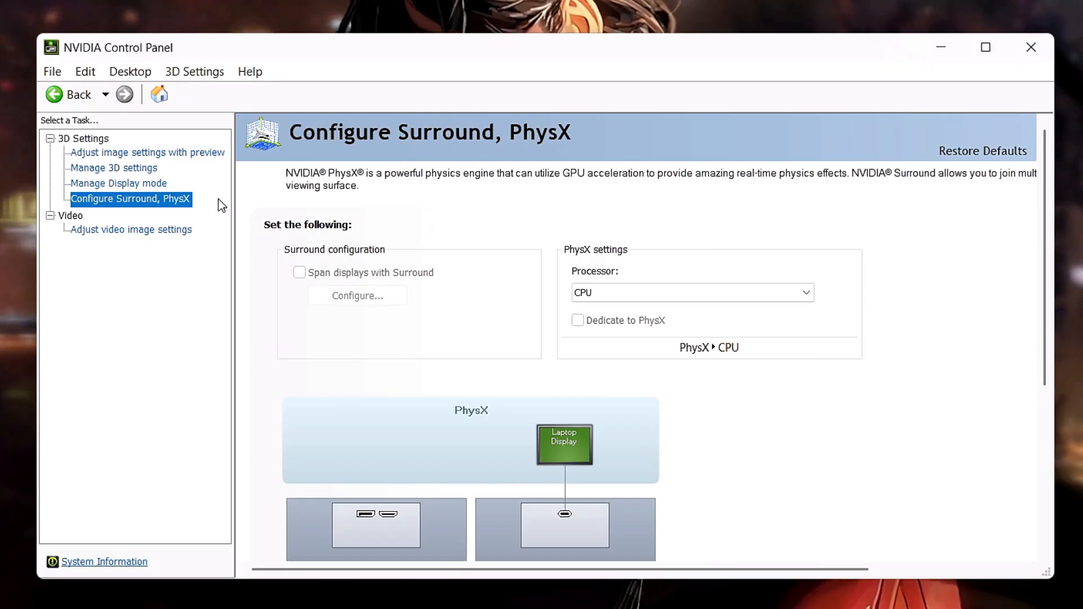
mouse_move(460, 274)
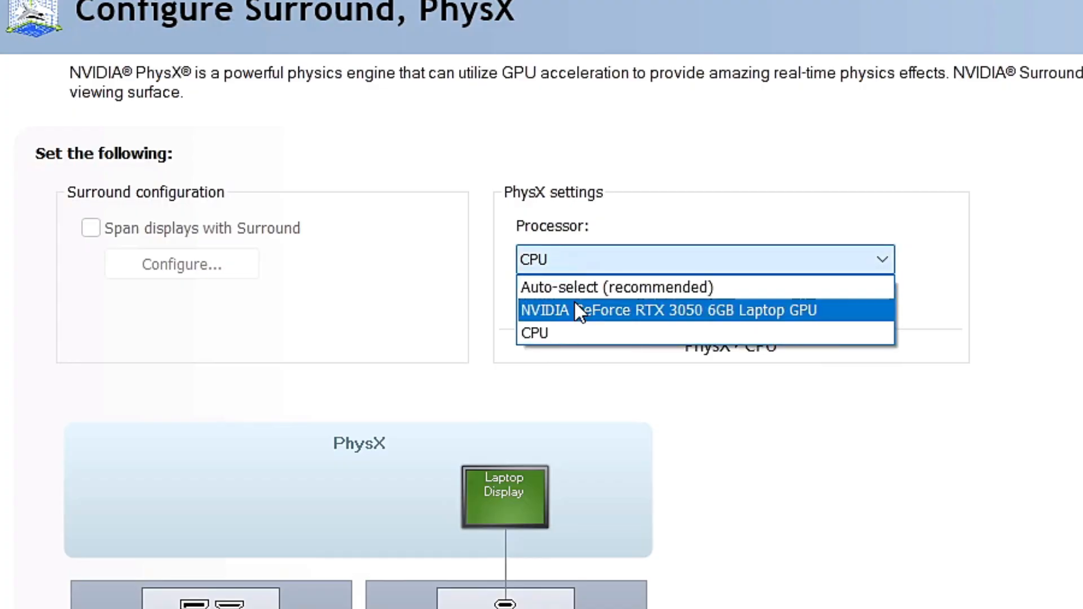
click(666, 309)
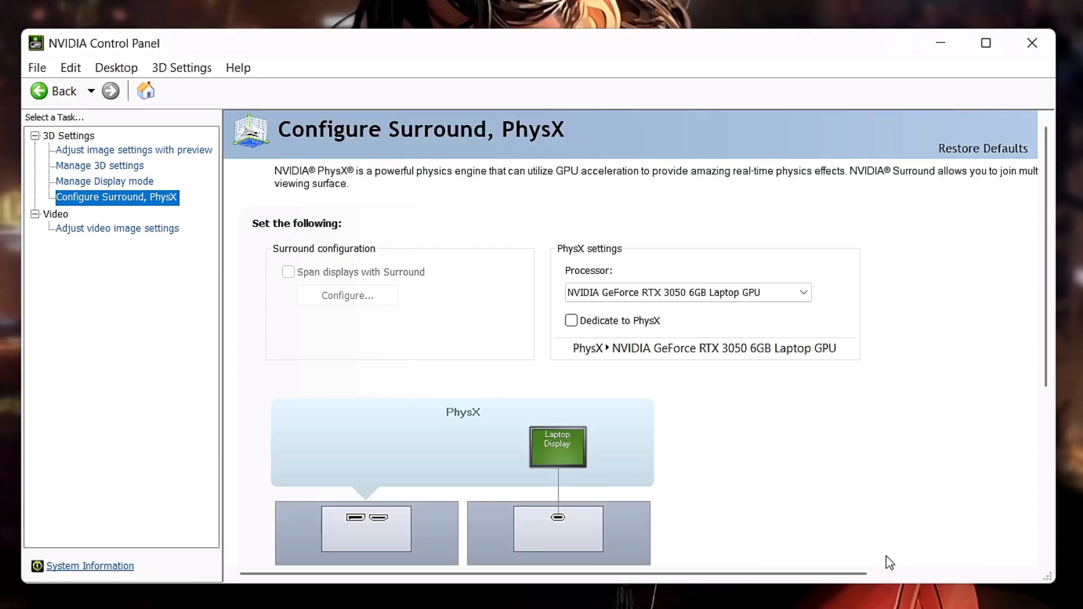
mouse_move(984, 151)
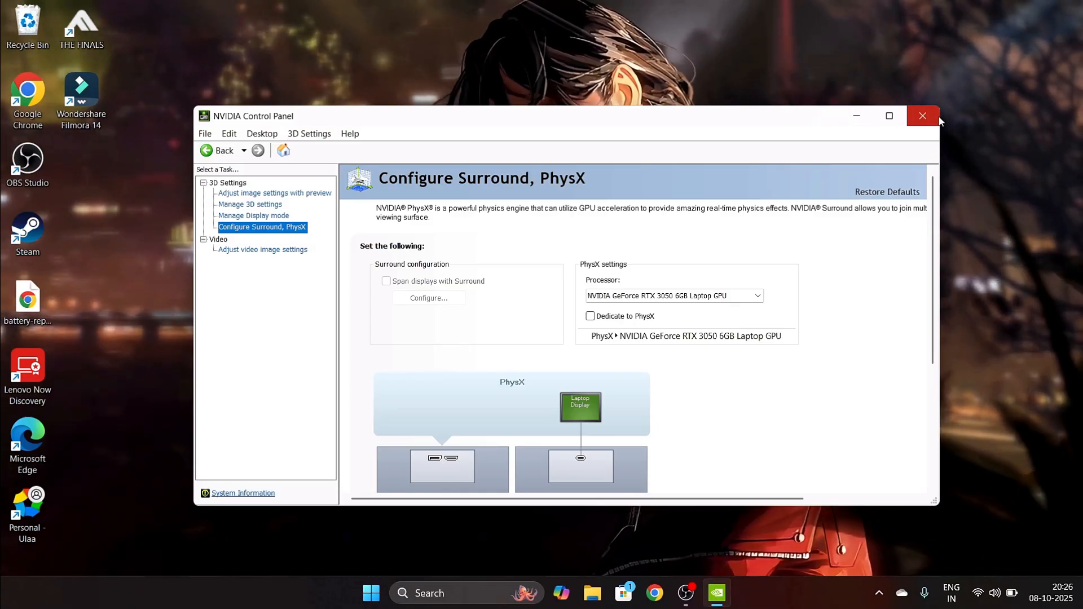
mouse_move(923, 115)
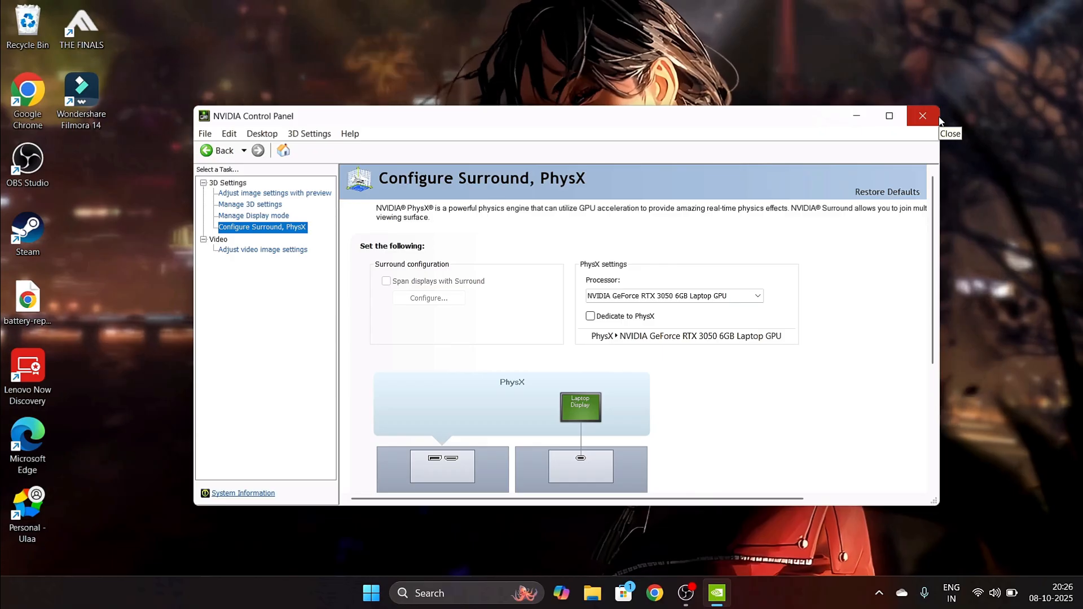
click(923, 115)
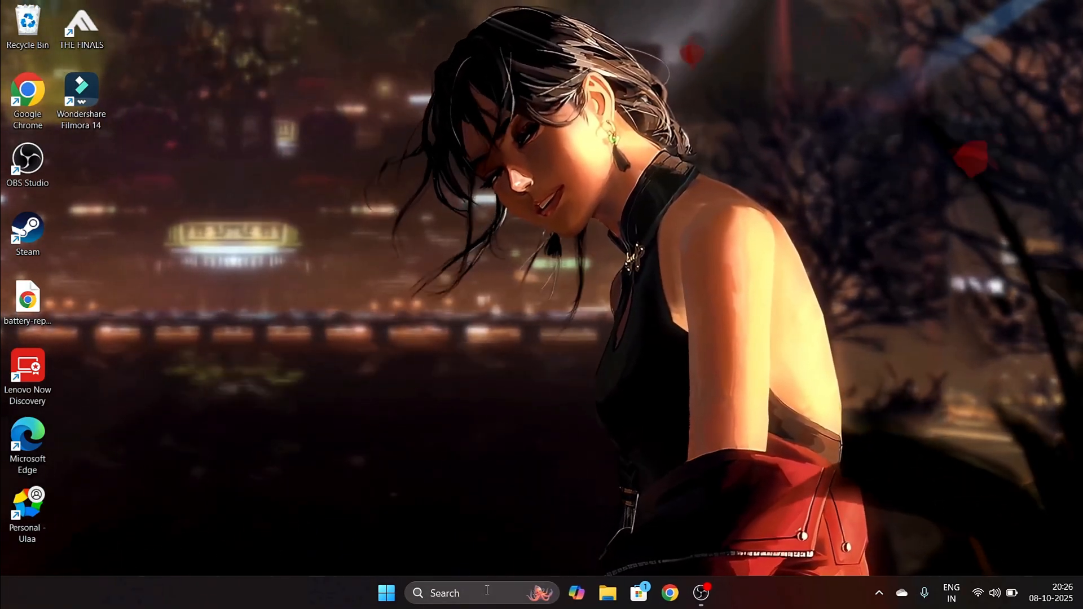
Search Start for 'gr' to reach Graphics settings and briefly browse the add-app pickers
text(gr)
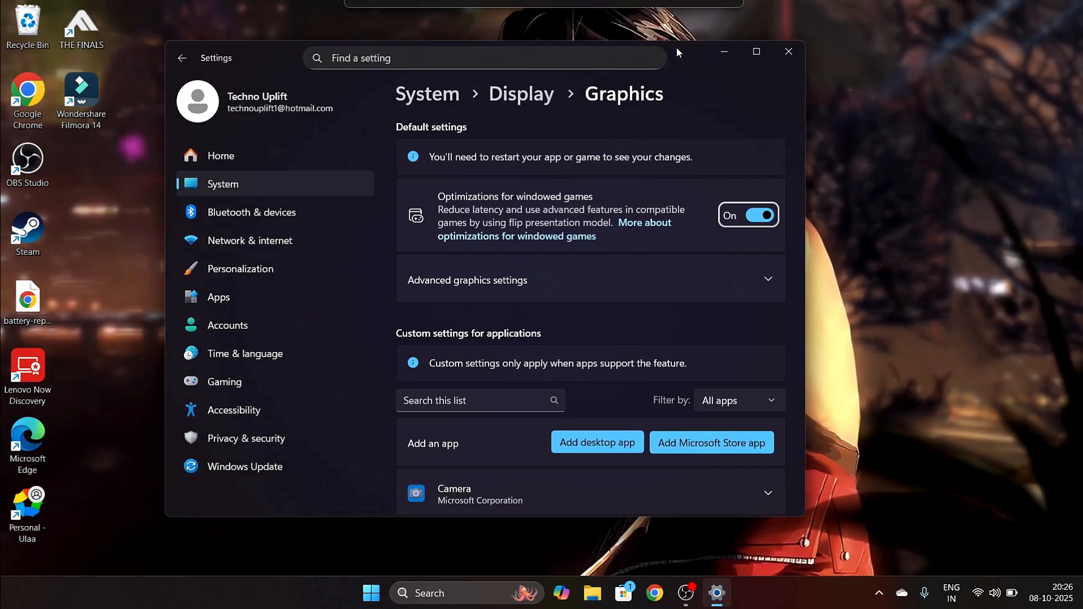
scroll(down, 3)
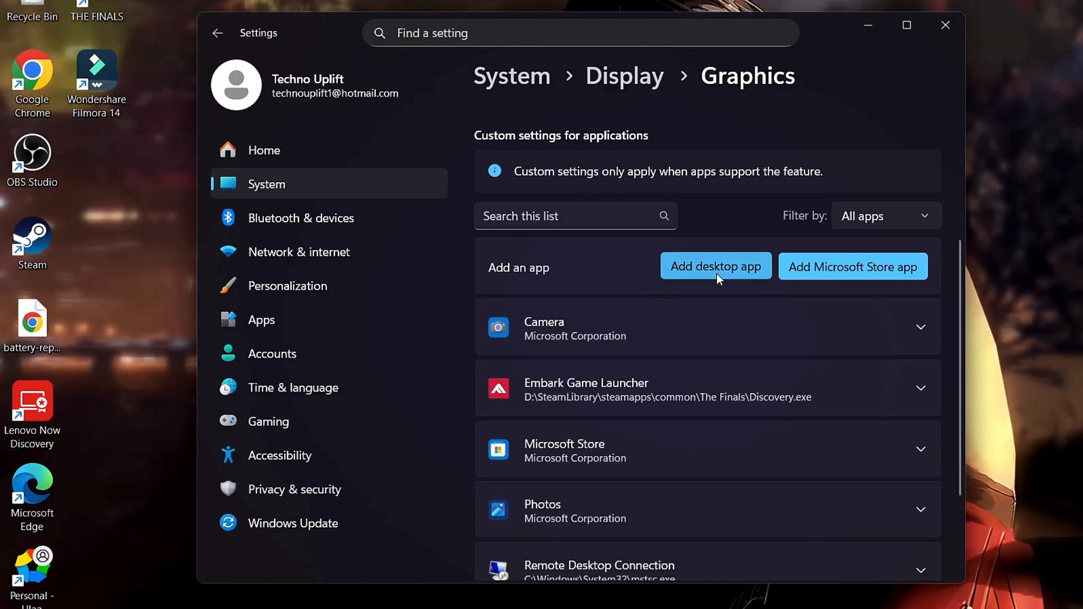
click(715, 267)
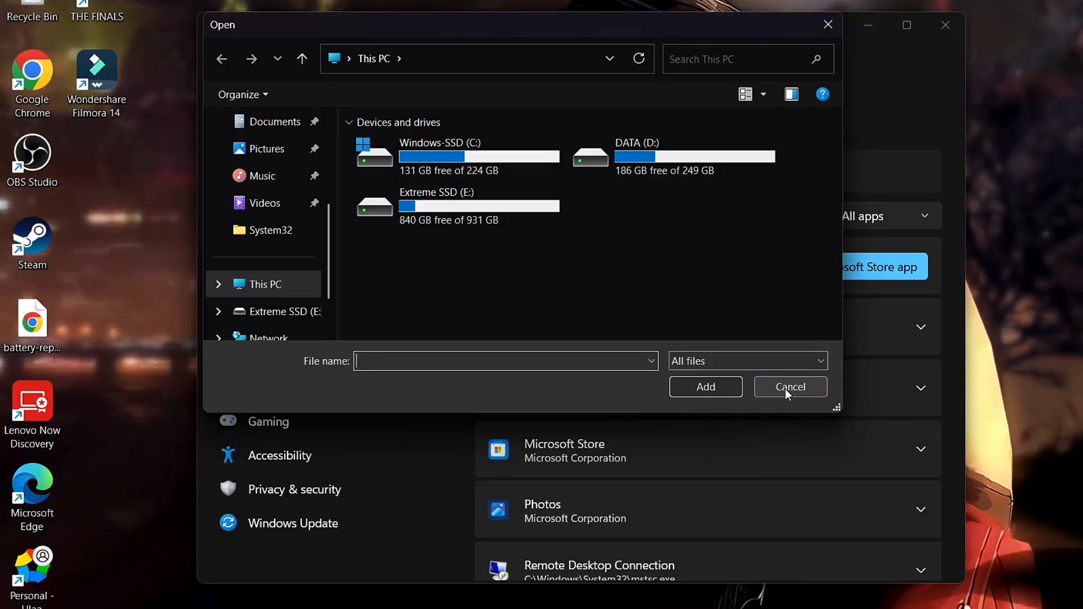
click(789, 387)
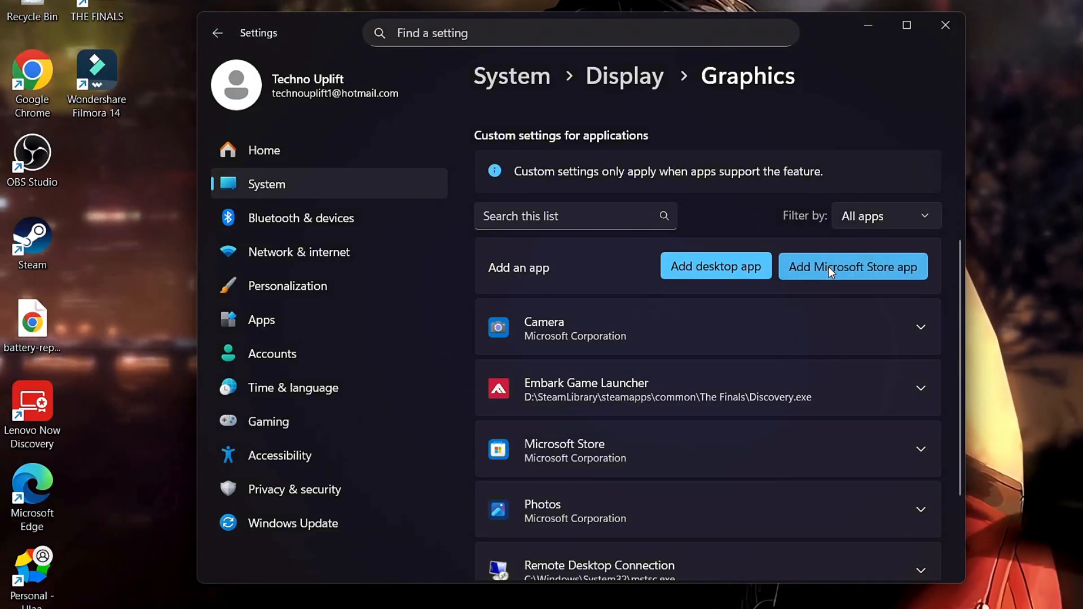
click(852, 266)
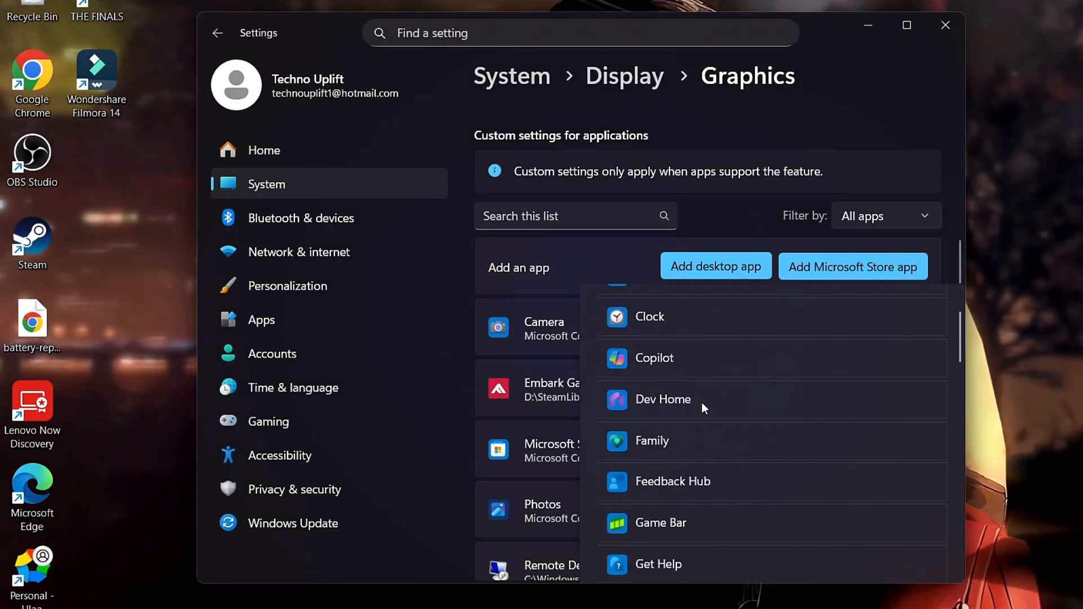
scroll(down, 3)
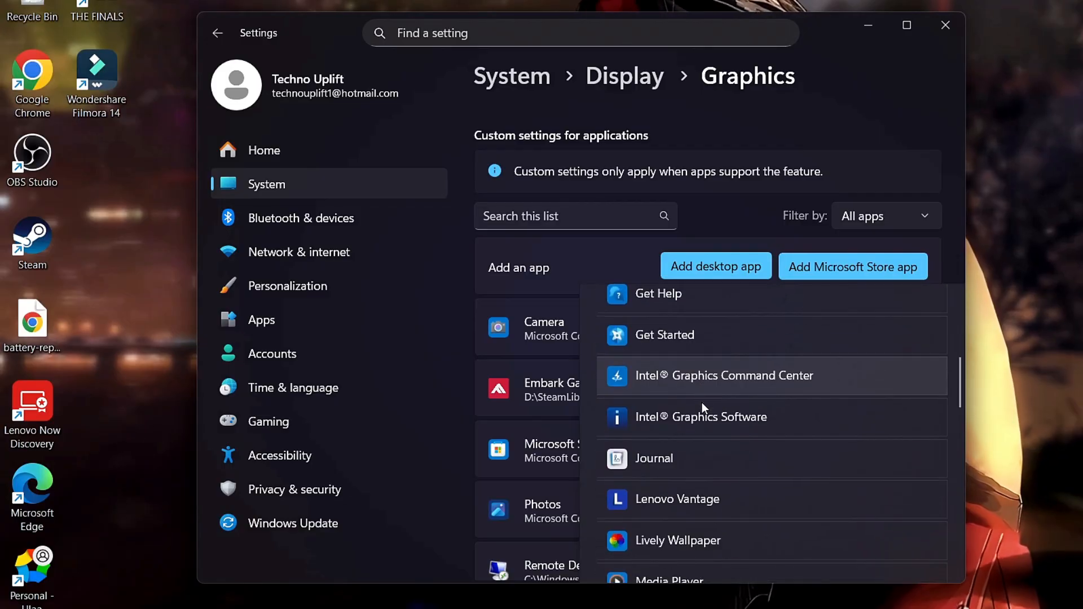
scroll(down, 3)
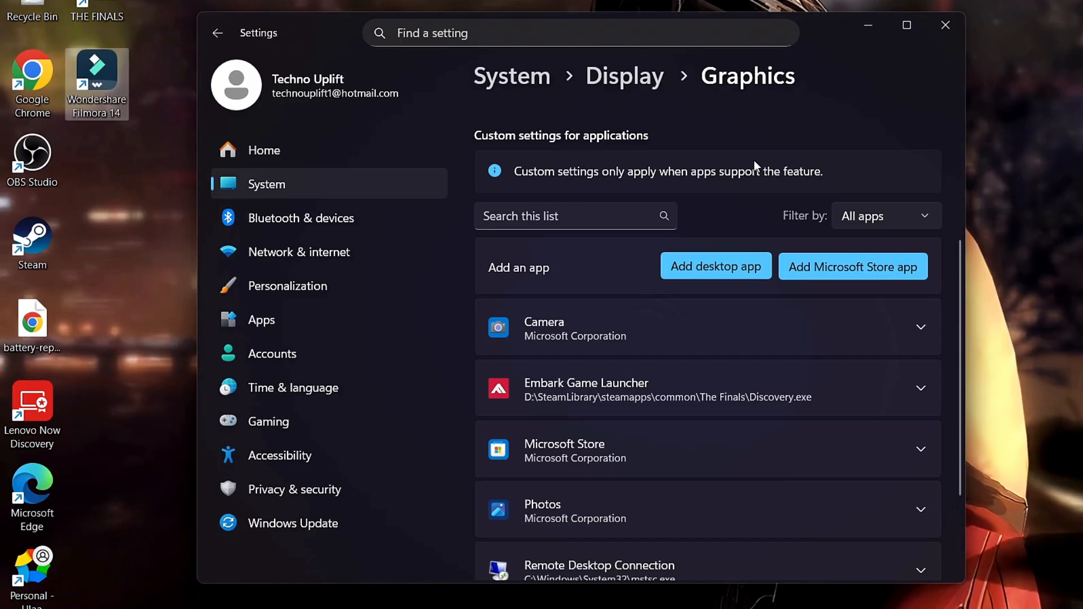
mouse_move(720, 276)
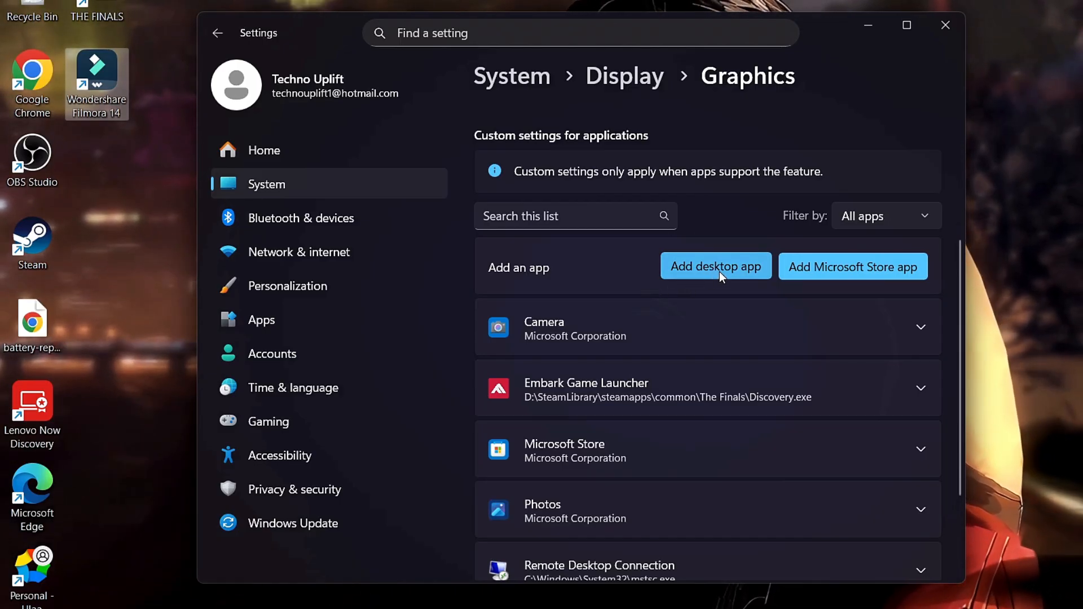
mouse_move(101, 77)
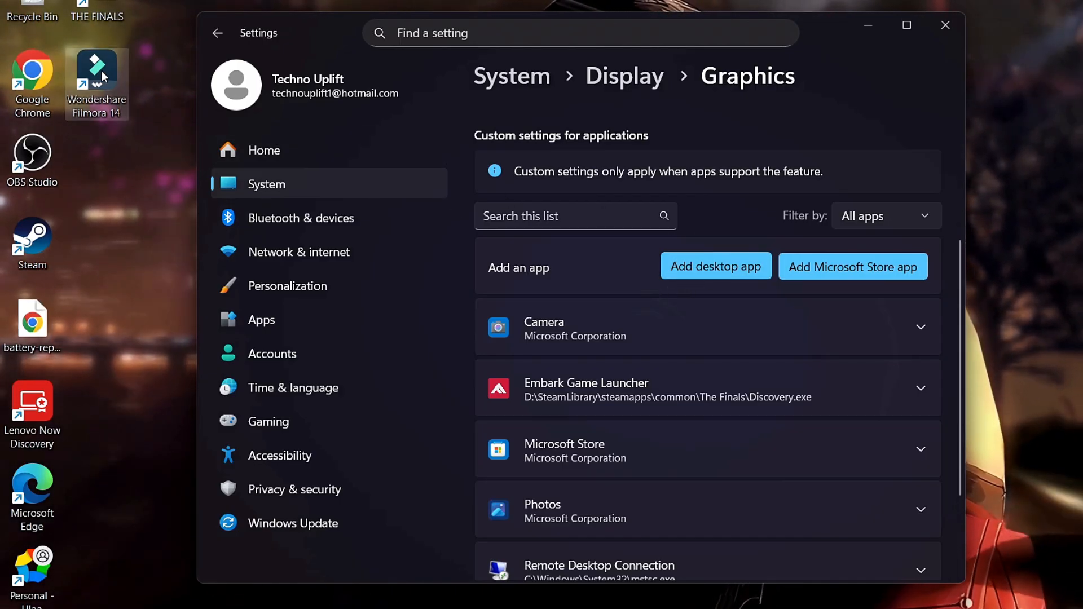
Open the Filmora shortcut's file location and grab the Wondershare Filmora folder path
right_click(97, 76)
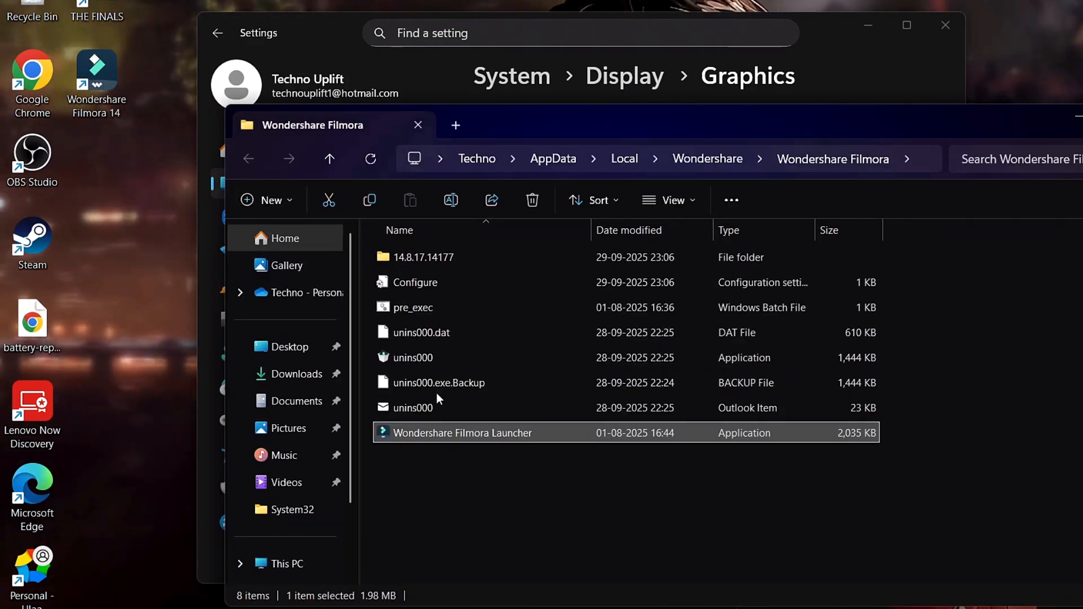
right_click(462, 433)
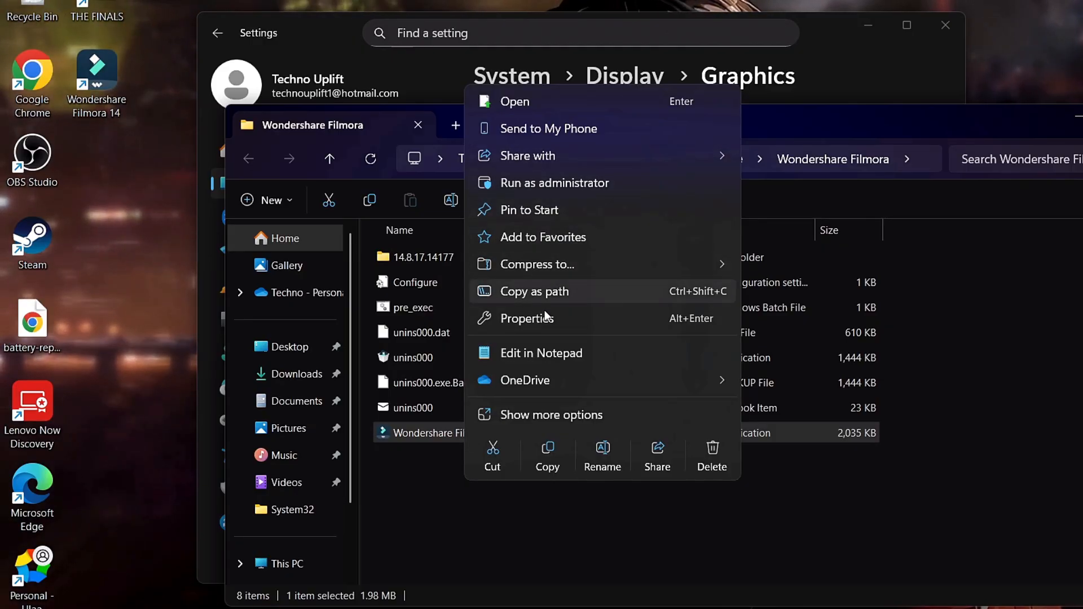
mouse_move(461, 489)
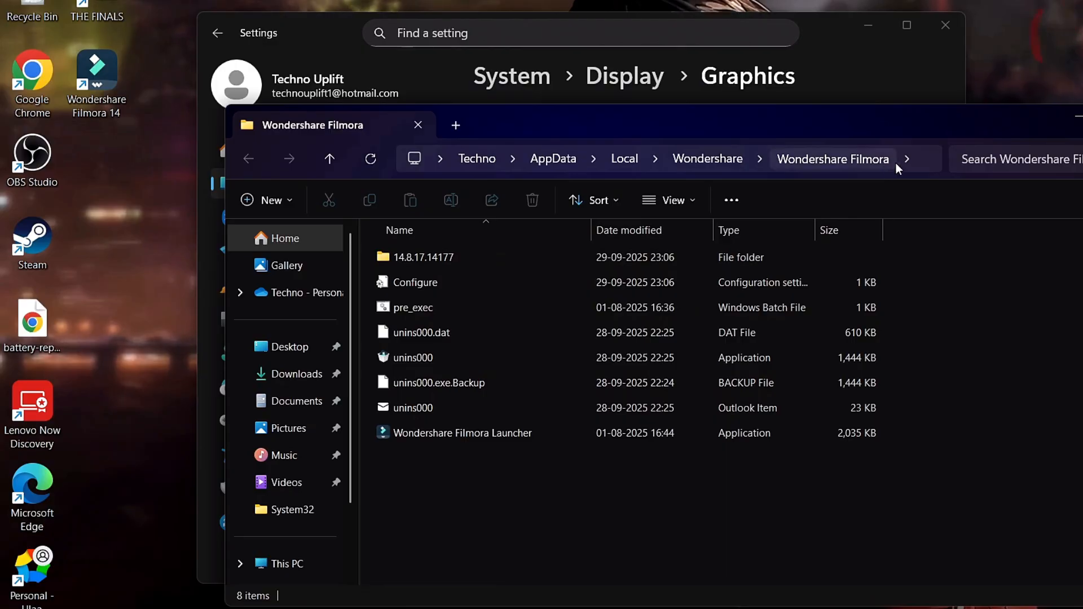
click(819, 158)
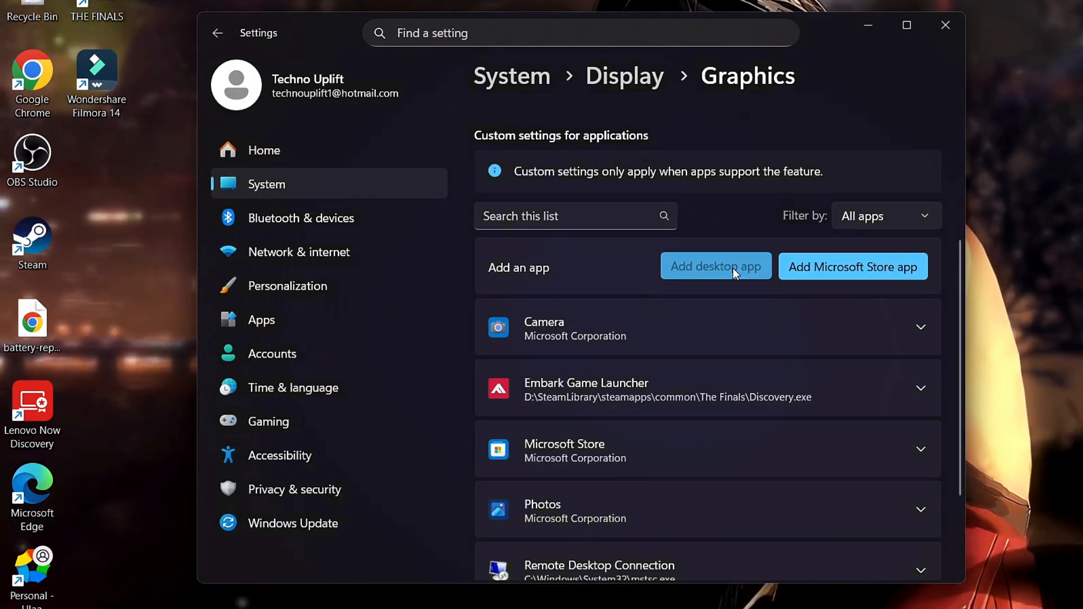
Add Wondershare Filmora Launcher as a desktop app in the custom graphics list
click(715, 266)
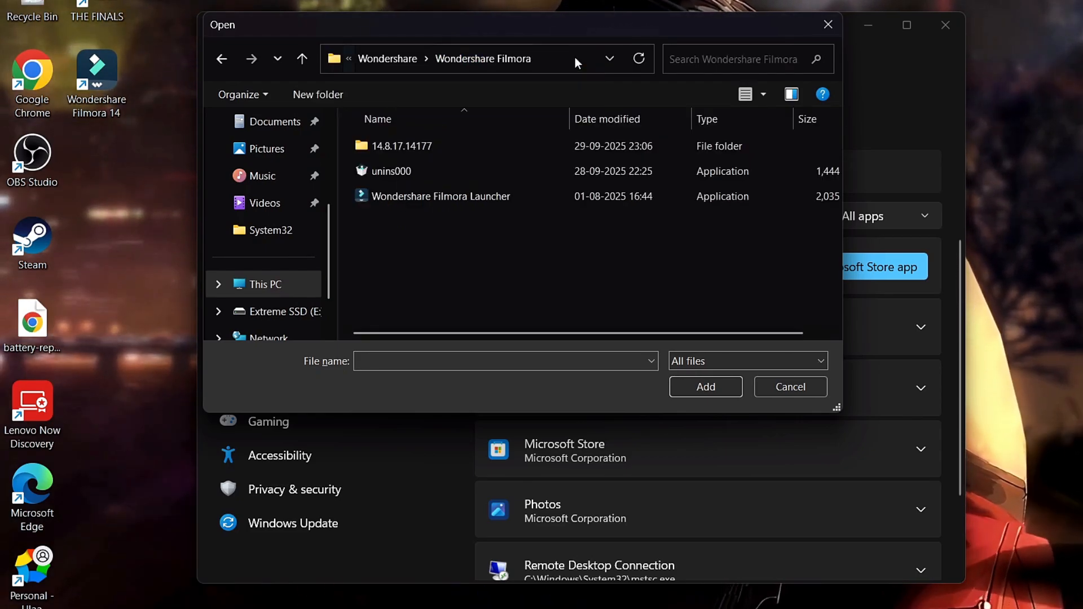
click(440, 196)
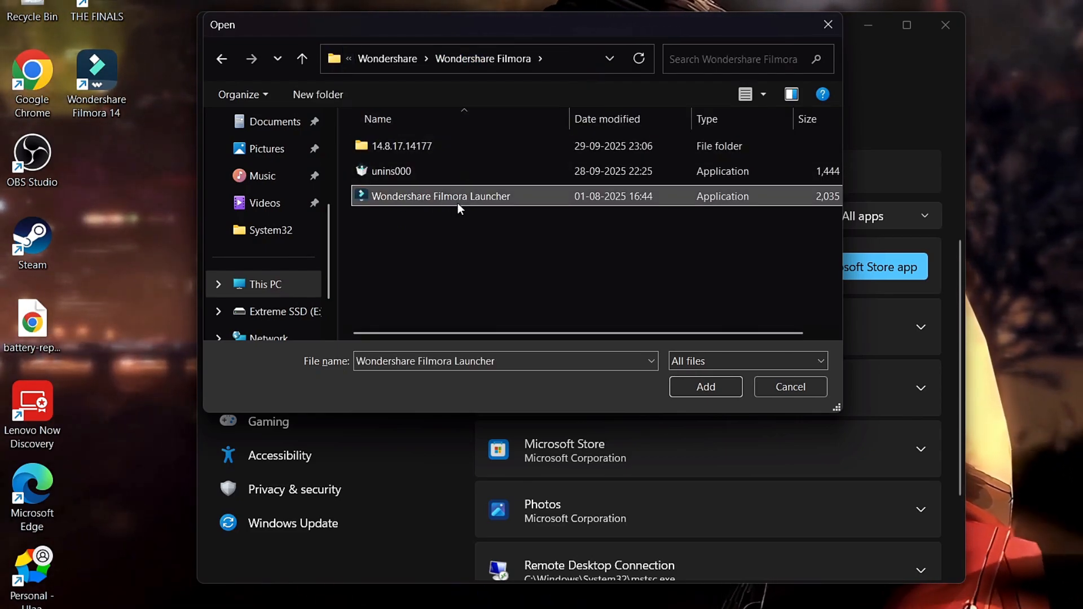
click(705, 386)
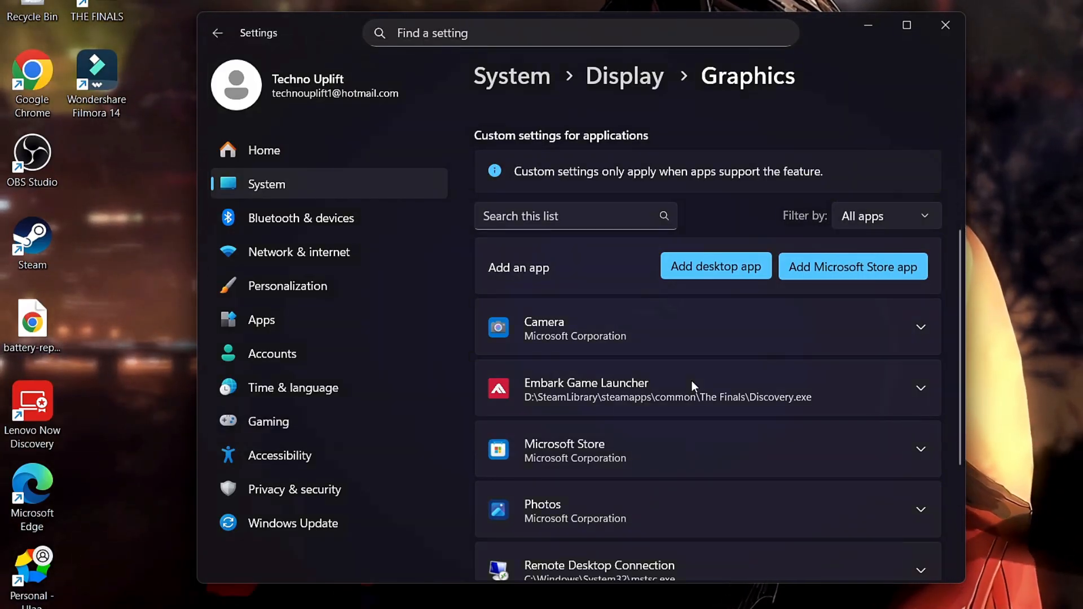
Set Wondershare Filmora 14's GPU preference to High Performance (NVIDIA GeForce RTX 3050 6GB Laptop GPU)
scroll(down, 3)
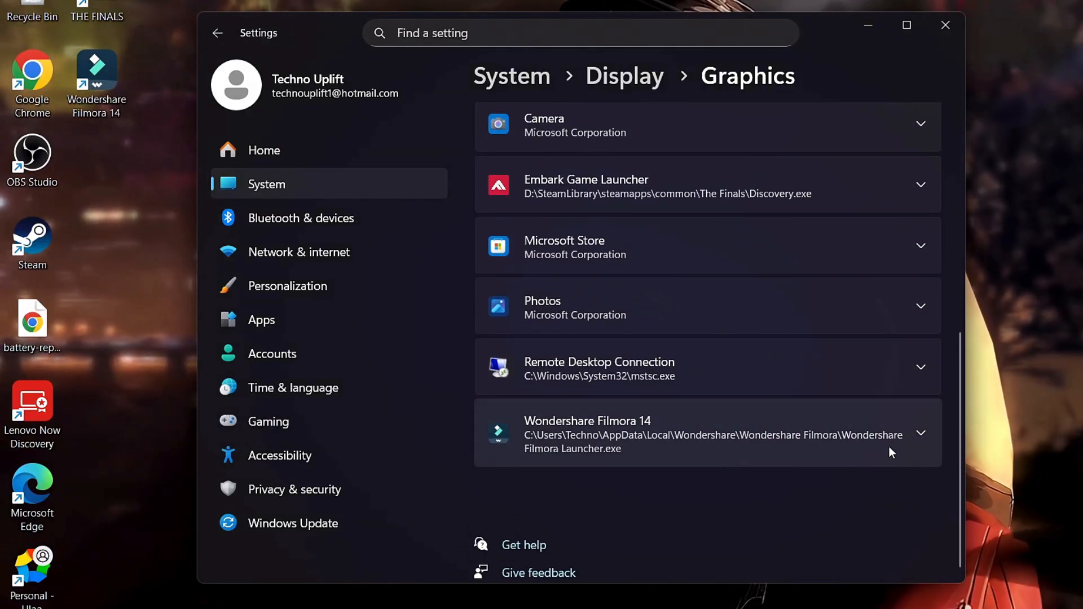
click(920, 433)
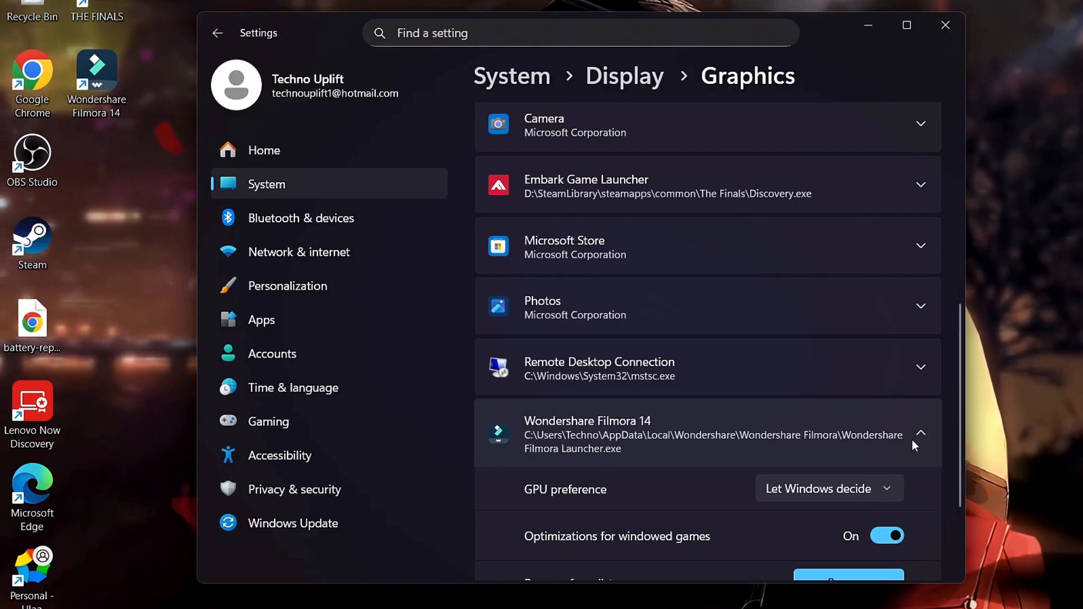
scroll(down, 3)
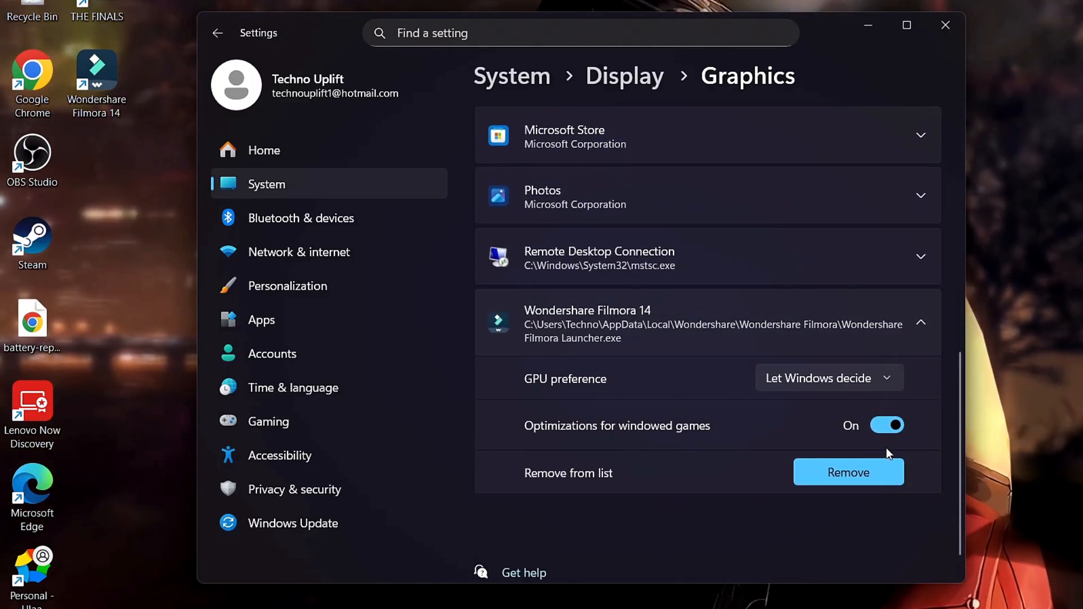
click(829, 378)
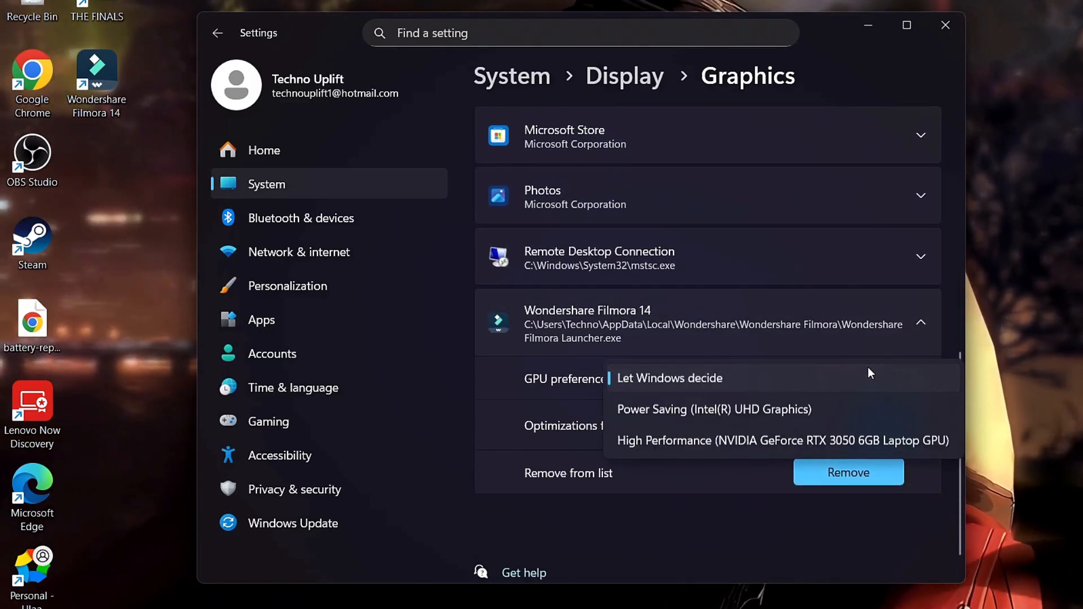
mouse_move(856, 443)
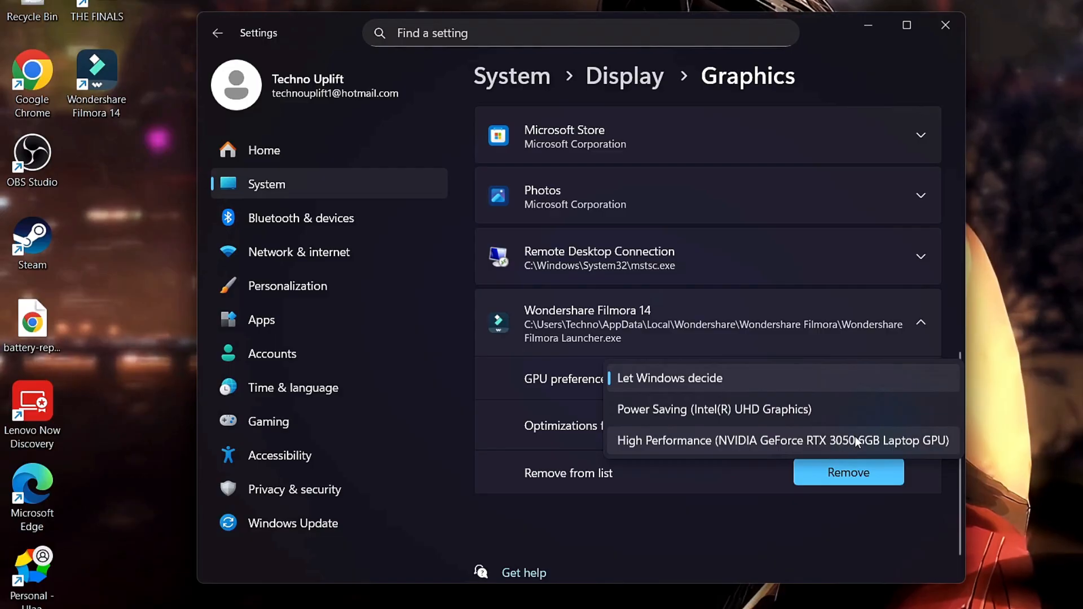
click(783, 440)
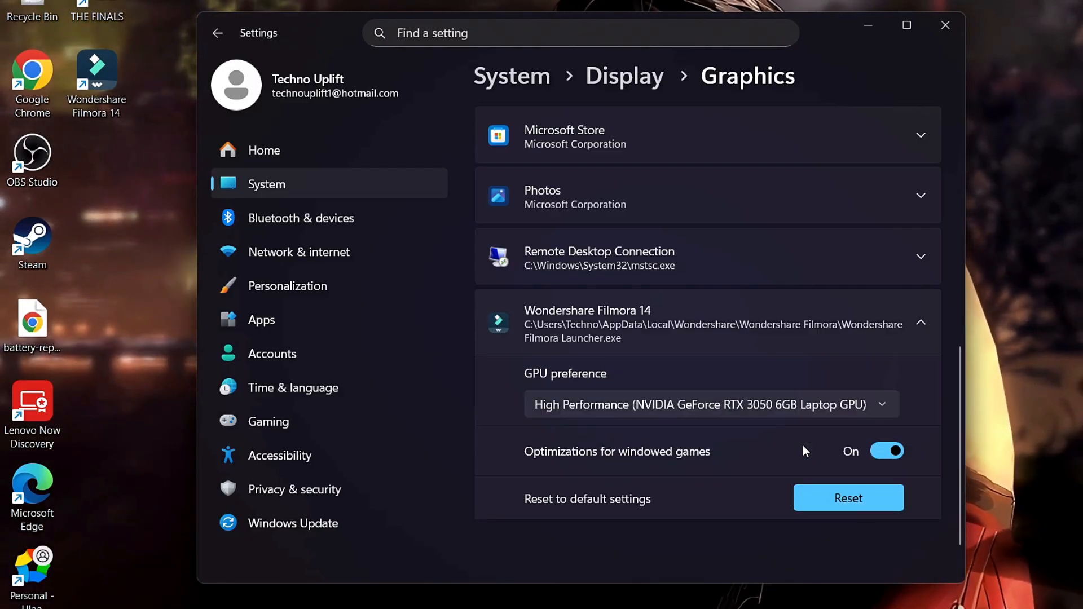
mouse_move(775, 487)
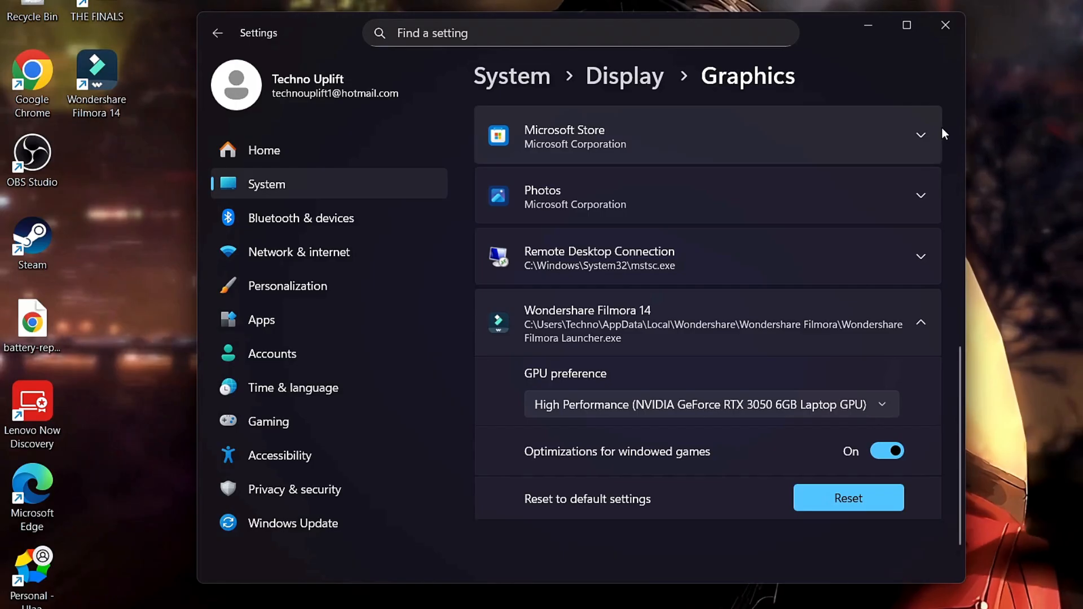
Close the Windows Settings window, returning to the desktop
click(944, 26)
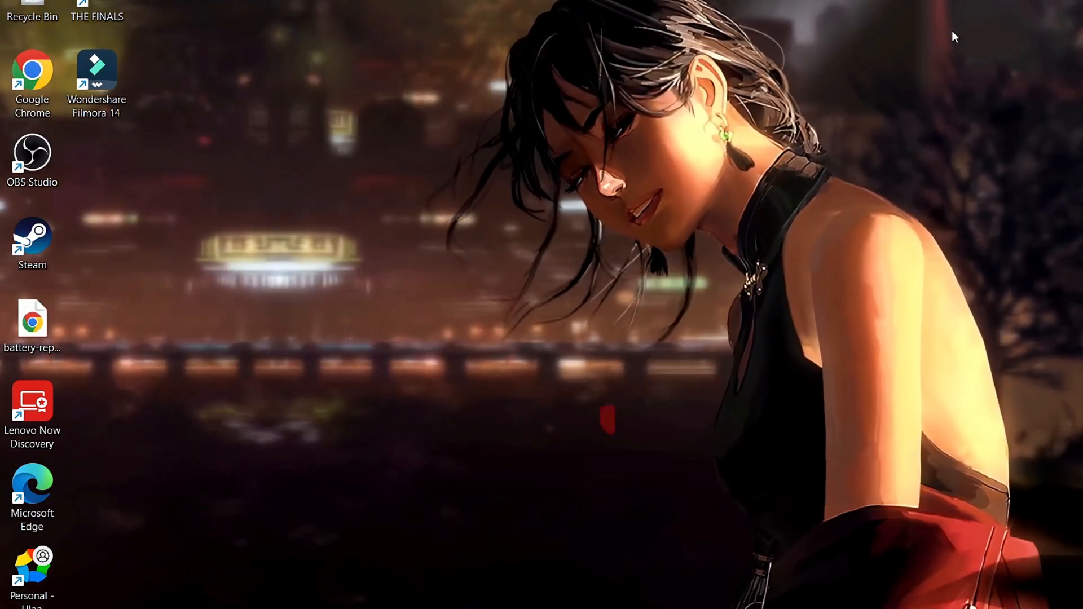
mouse_move(998, 321)
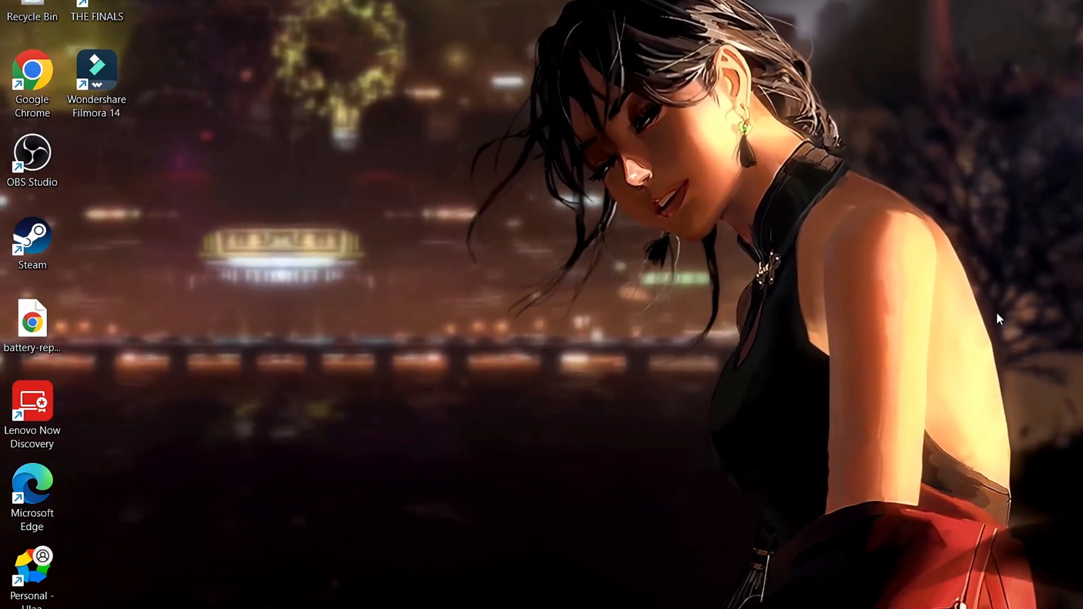
mouse_move(919, 523)
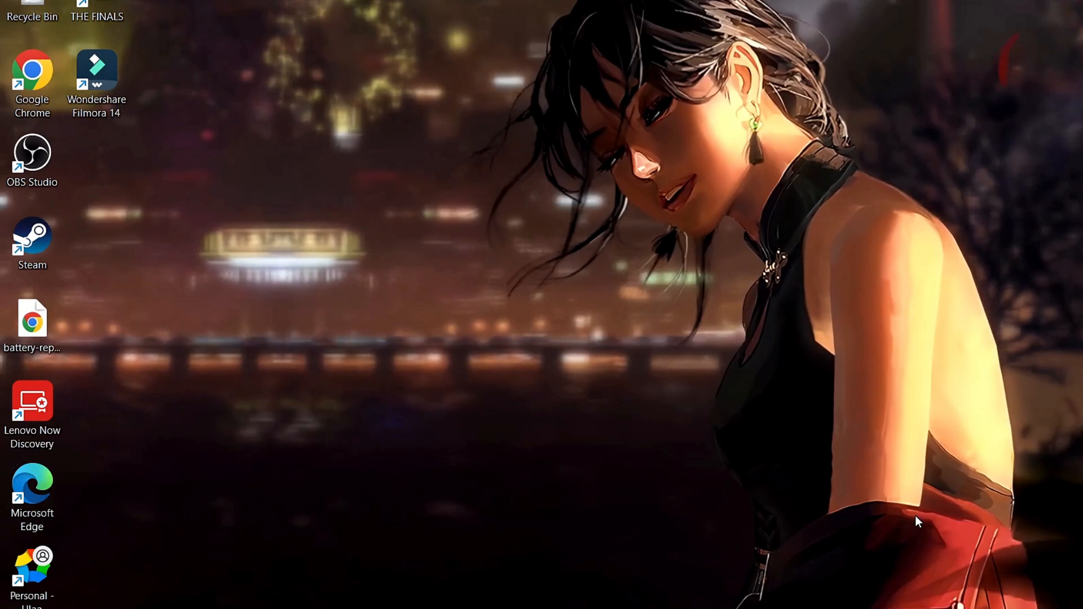